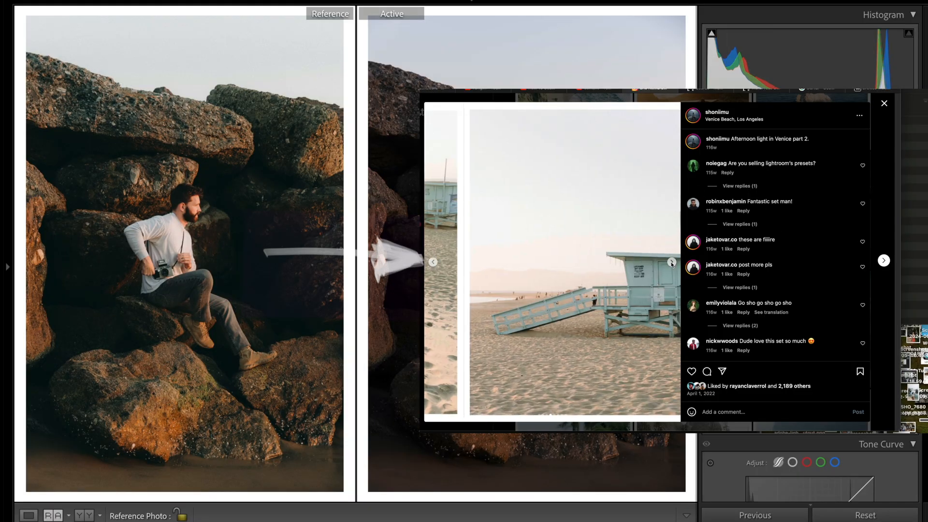
- Close the Instagram reference overlay and switch the Tone Curve to Point Curve
click(884, 103)
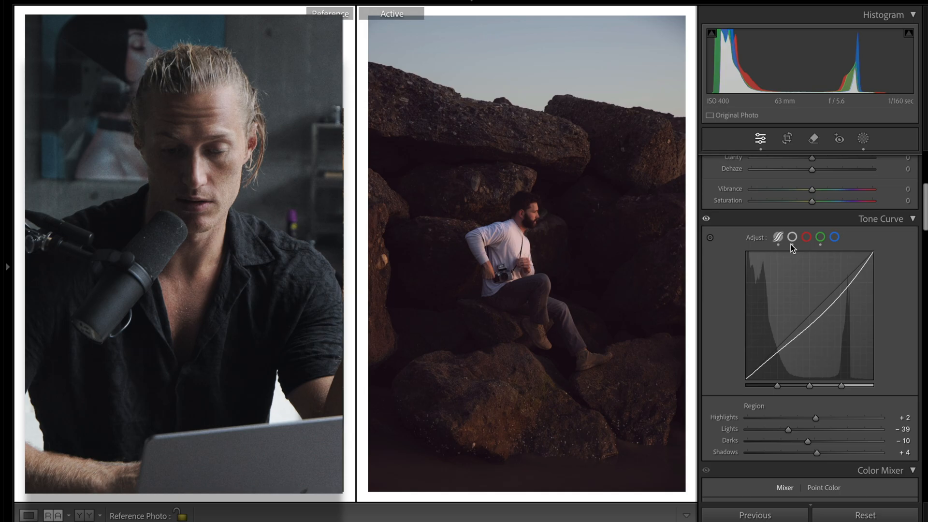
mouse_move(793, 238)
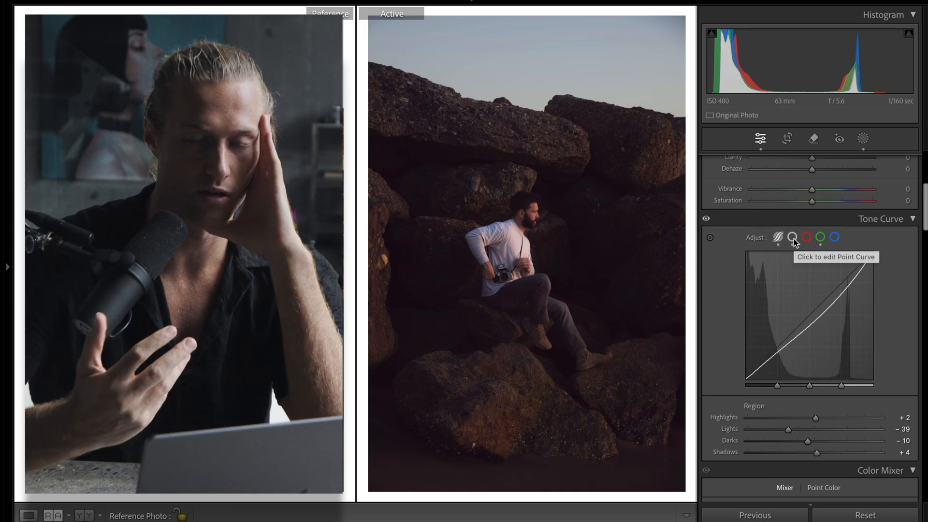
click(792, 237)
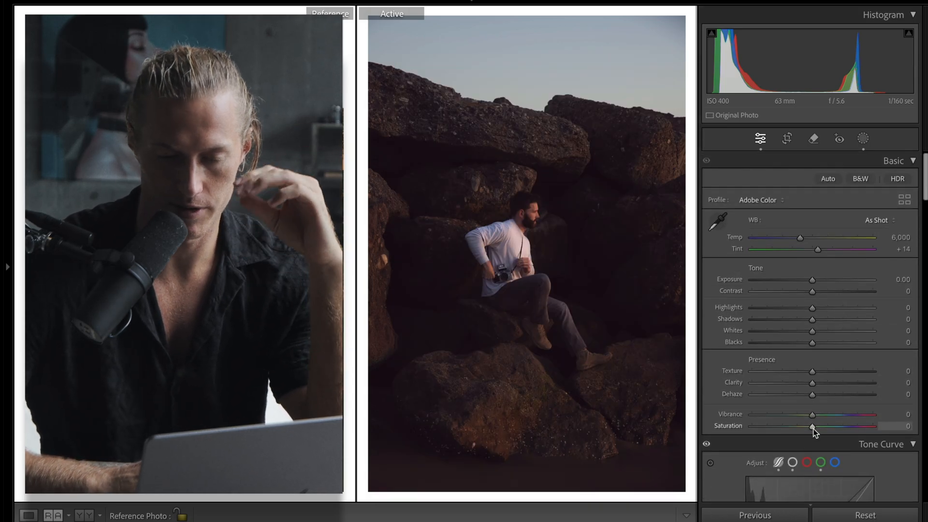
- Raise Exposure to +1.80 and lower Contrast to -28
drag(813, 279, 835, 279)
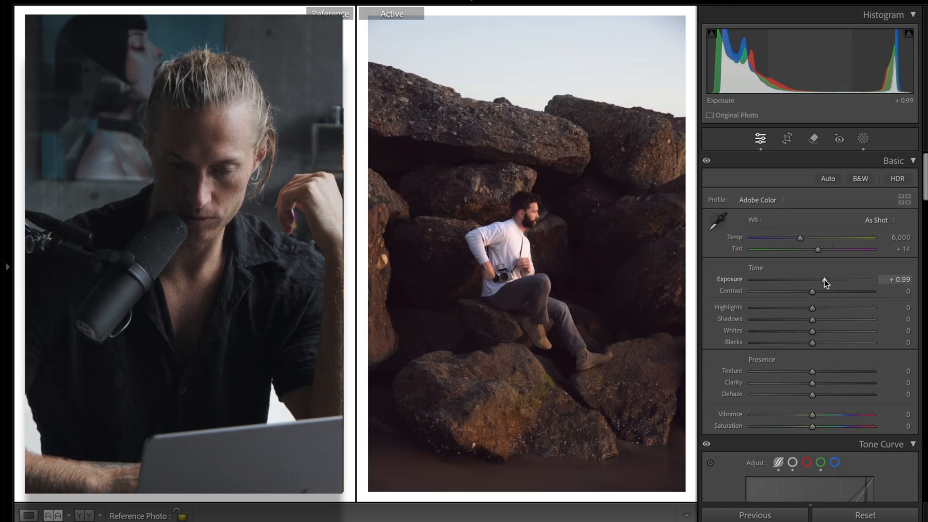
drag(817, 279, 835, 279)
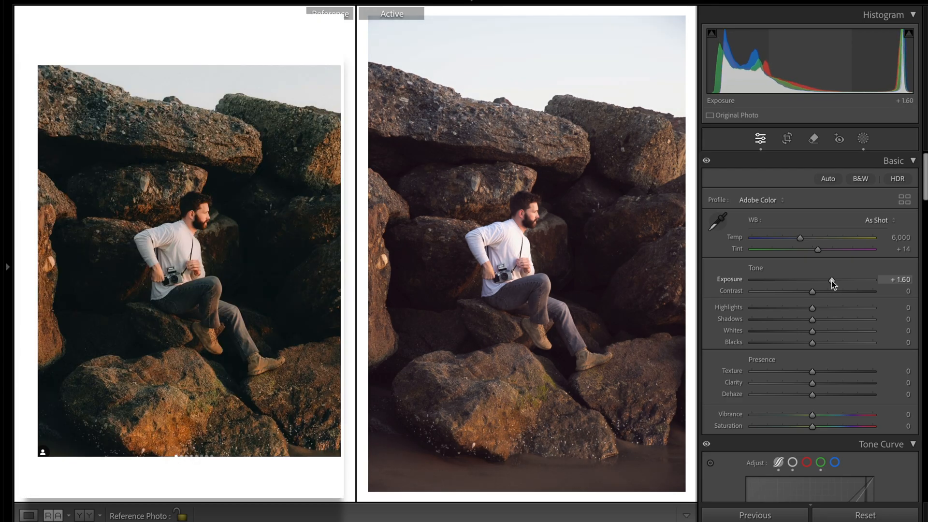
drag(832, 279, 835, 280)
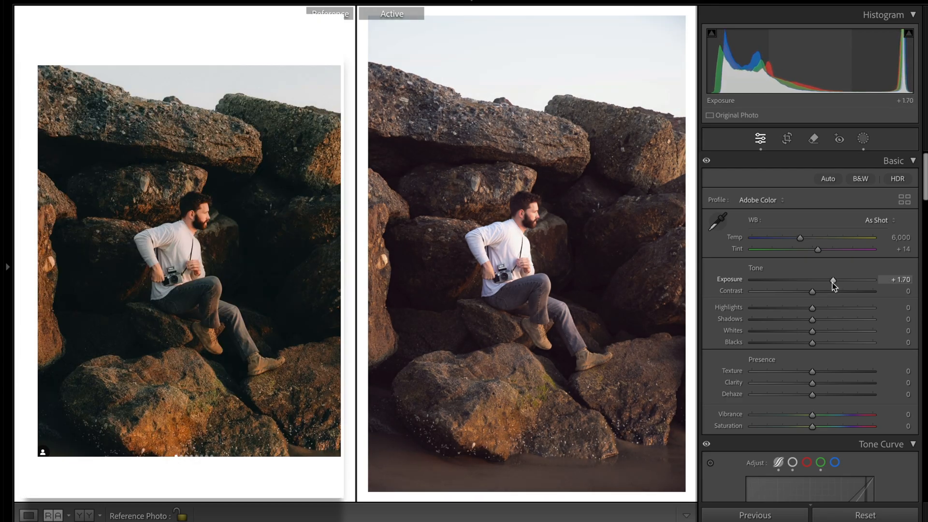
drag(832, 279, 835, 279)
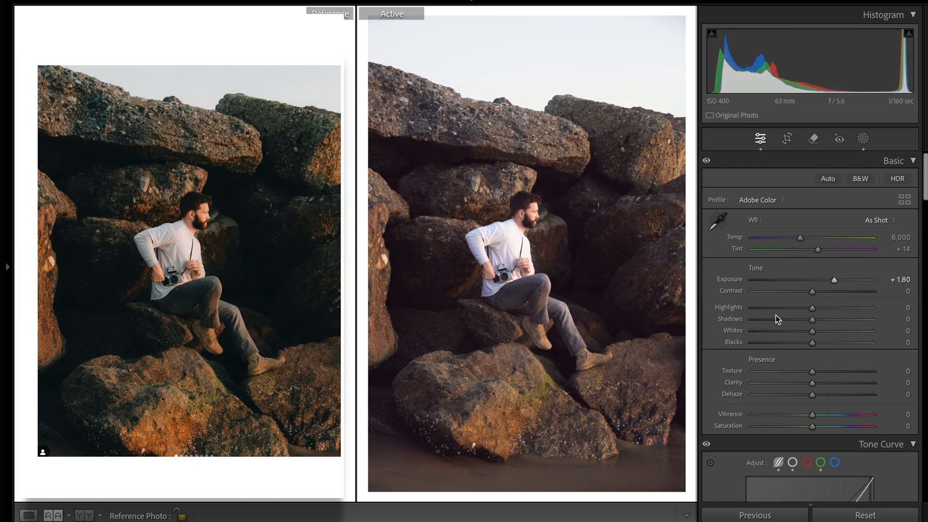
drag(812, 291, 794, 290)
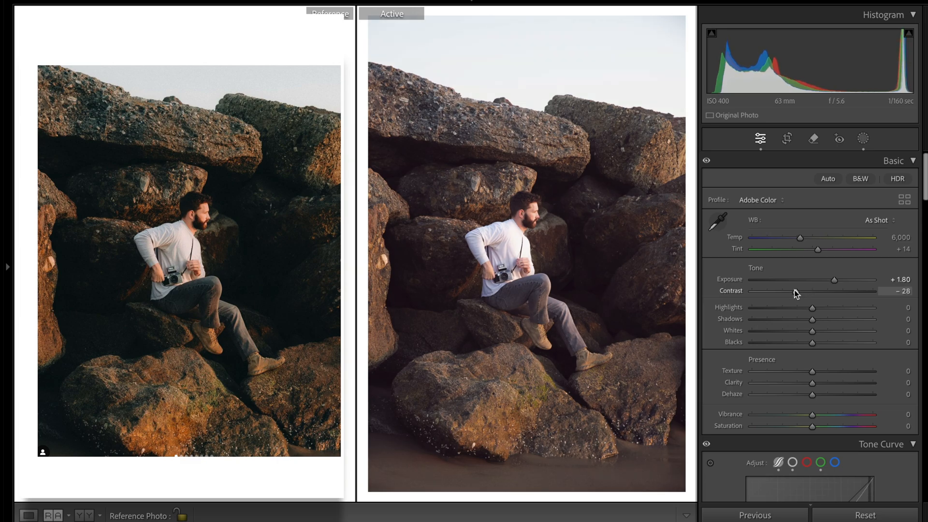
- Pull Highlights to -60, Whites -73, Shadows -53 and Blacks -10
drag(812, 307, 770, 308)
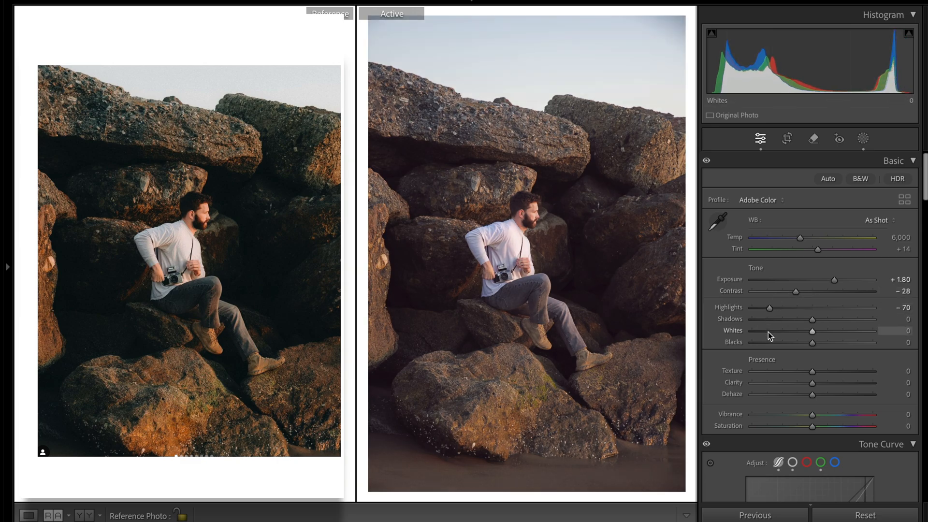
drag(813, 331, 768, 331)
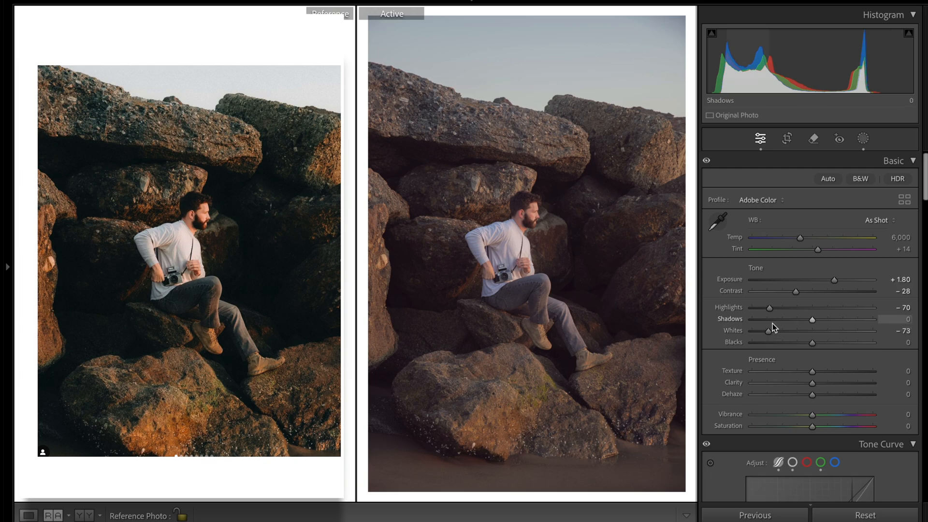
drag(812, 319, 788, 319)
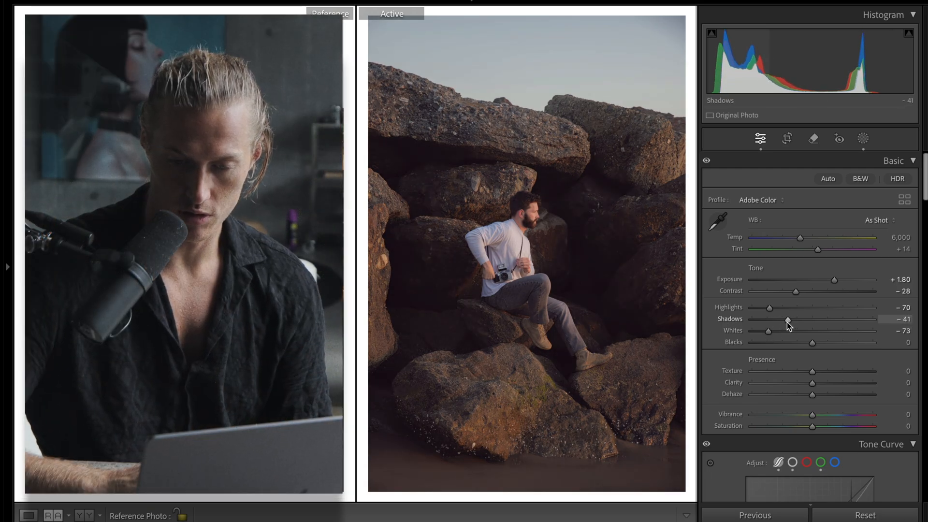
drag(788, 318, 778, 318)
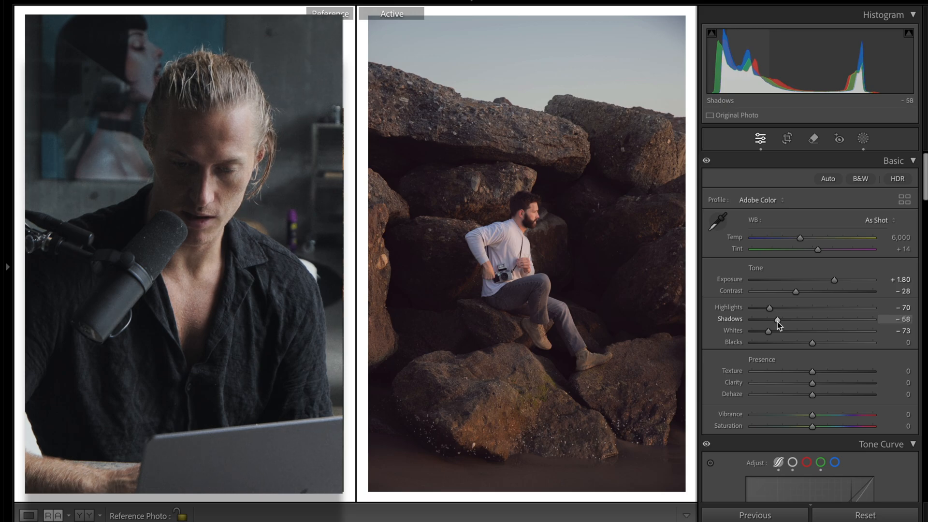
drag(770, 308, 781, 307)
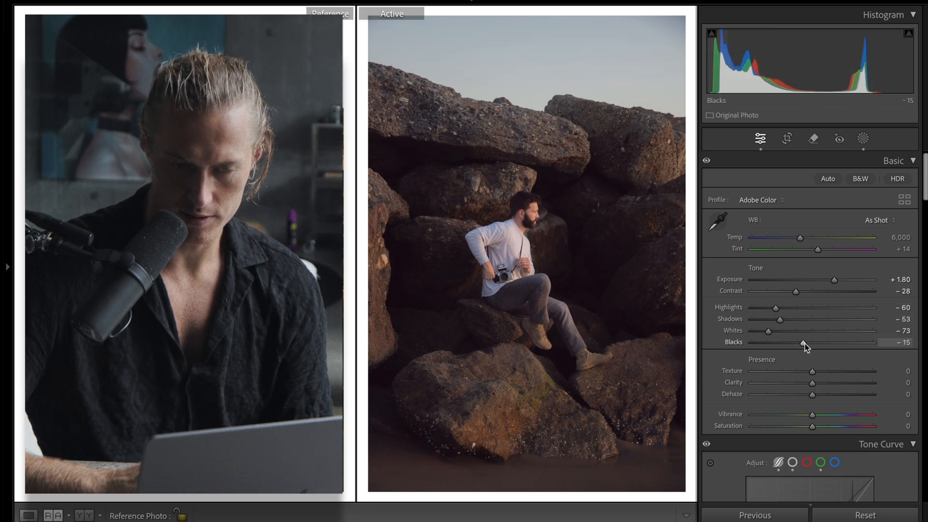
drag(807, 342, 803, 342)
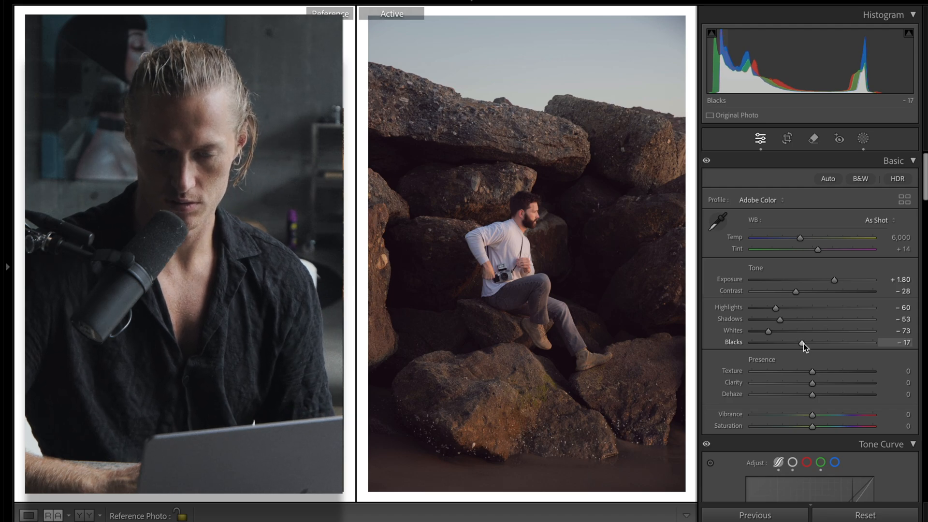
drag(803, 345, 808, 345)
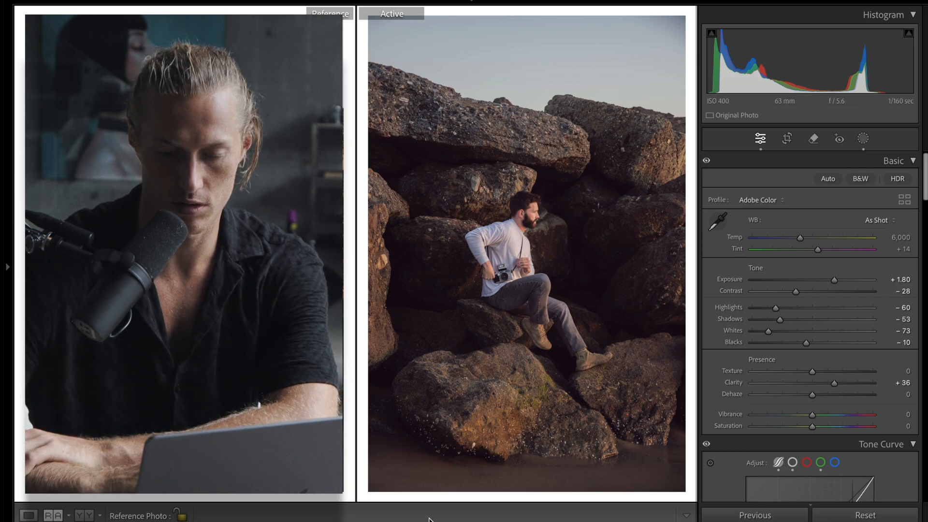
- Set Presence to Clarity +25, Texture +16 and Saturation +10
drag(821, 382, 832, 382)
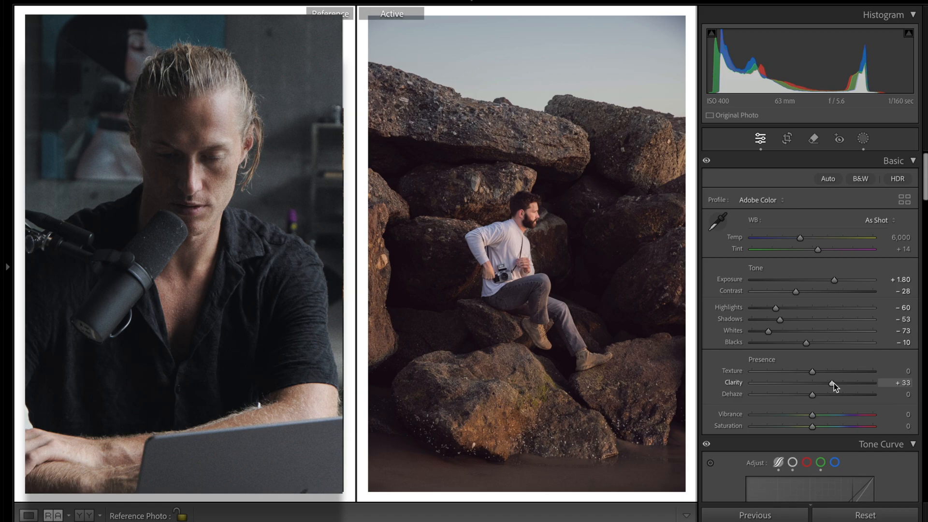
drag(832, 383, 828, 382)
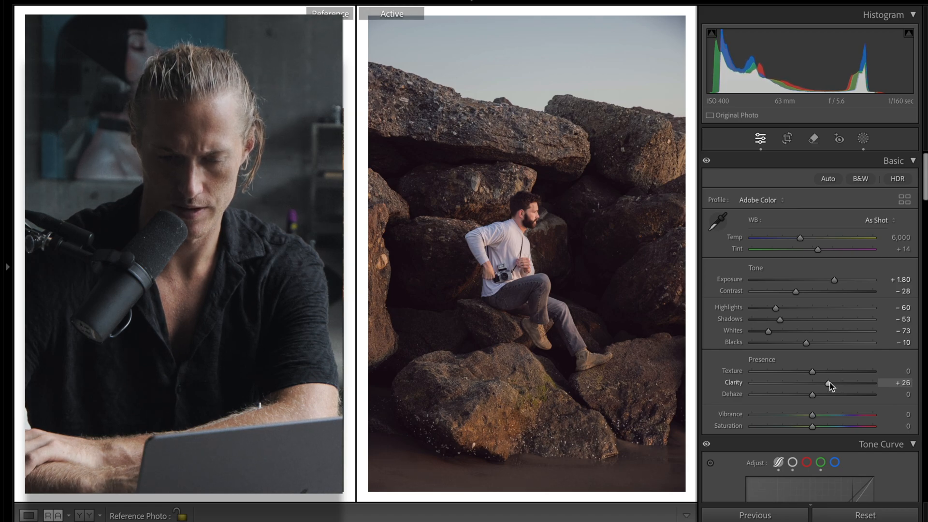
drag(811, 371, 828, 371)
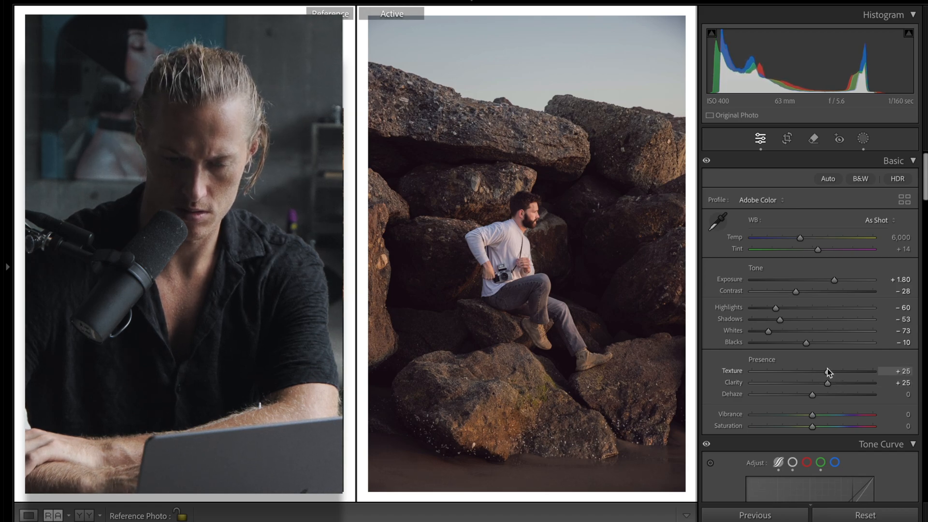
drag(838, 371, 828, 371)
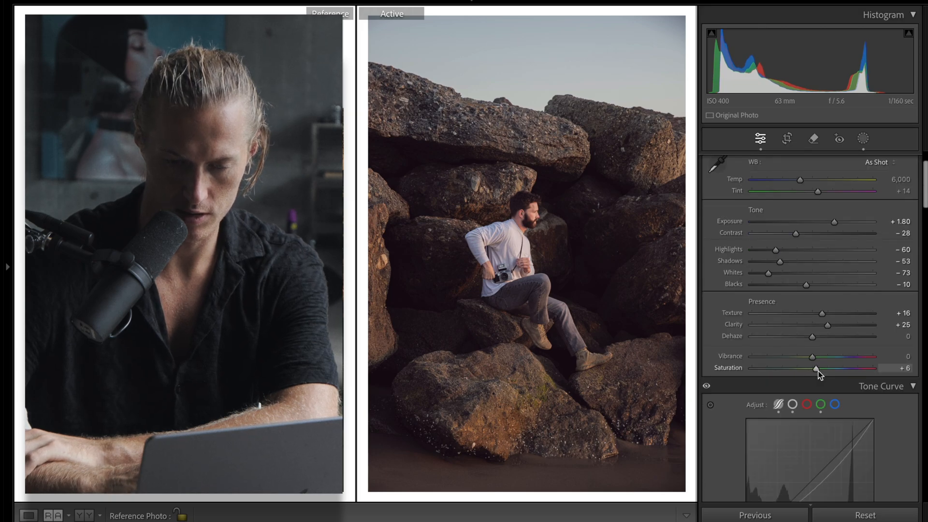
drag(813, 368, 818, 367)
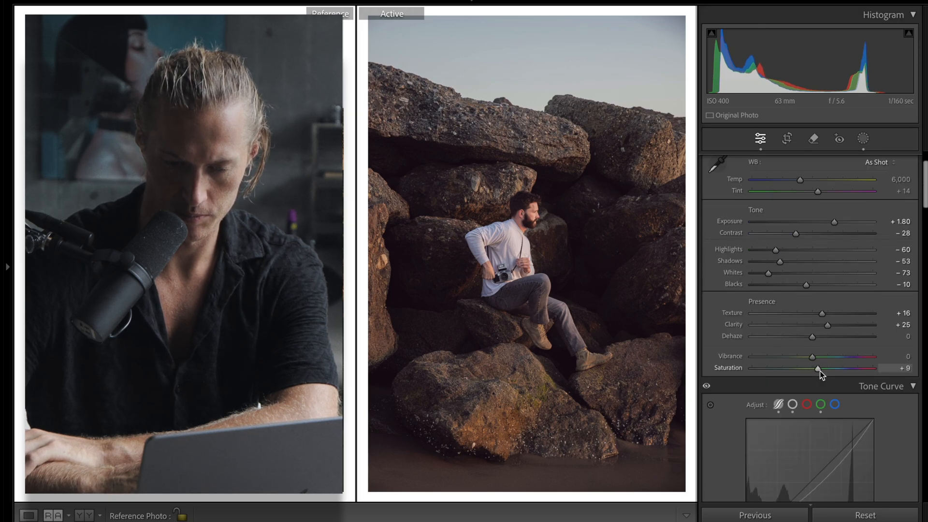
drag(818, 367, 820, 367)
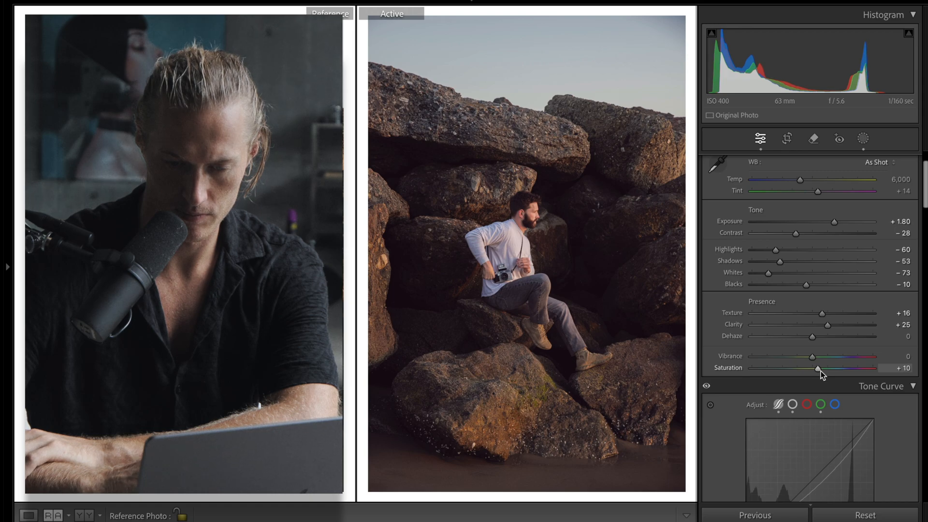
- Warm the white balance to Temp 8,702 with Tint +9
scroll(down, 3)
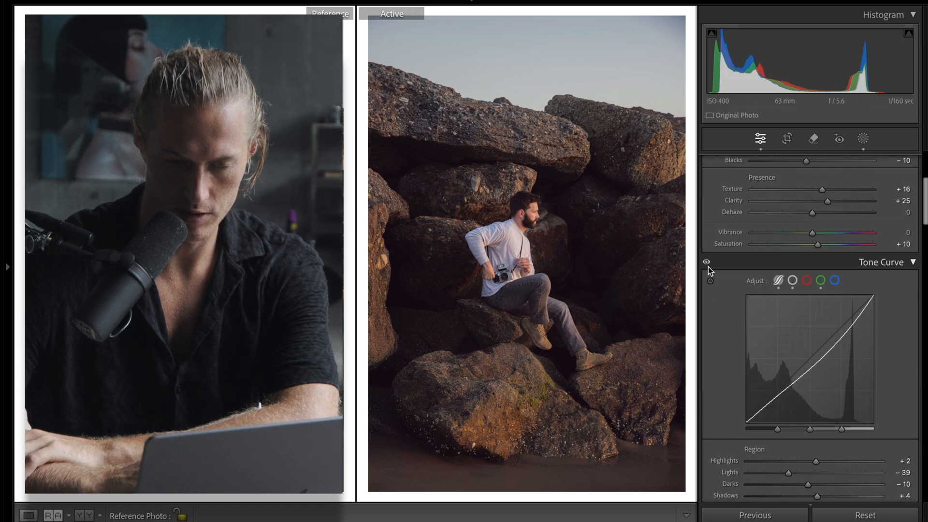
click(894, 169)
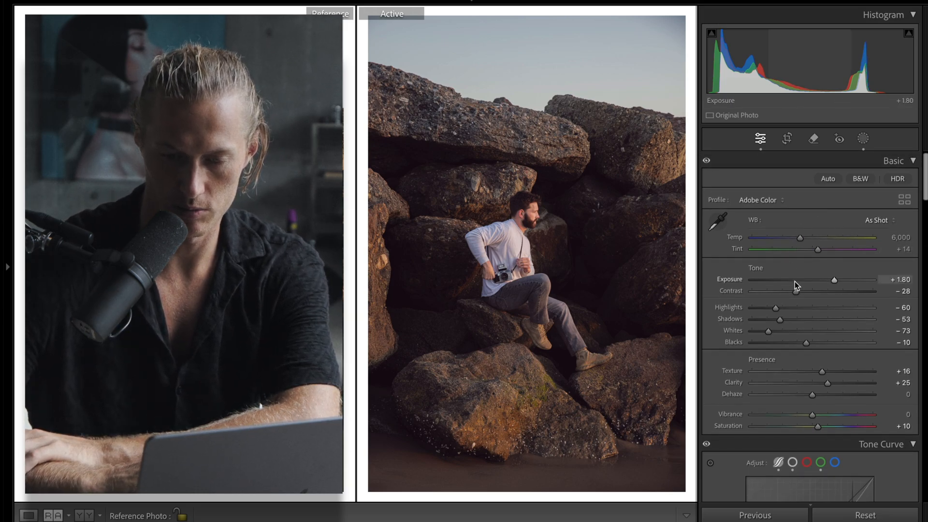
drag(801, 237, 823, 237)
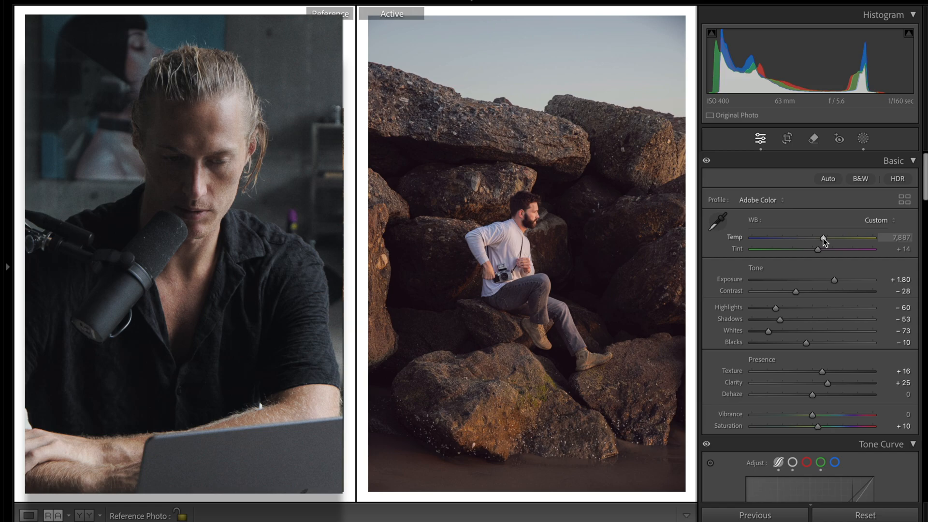
drag(823, 237, 820, 237)
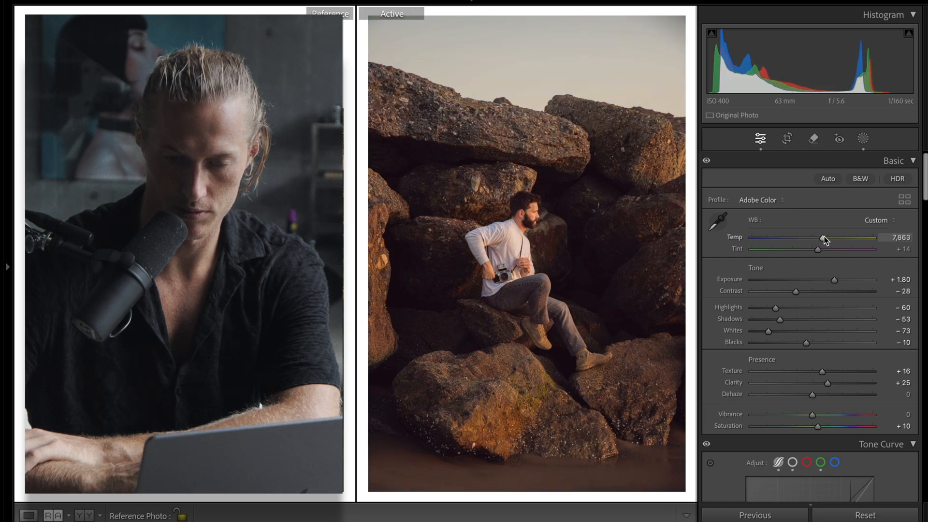
drag(818, 237, 828, 238)
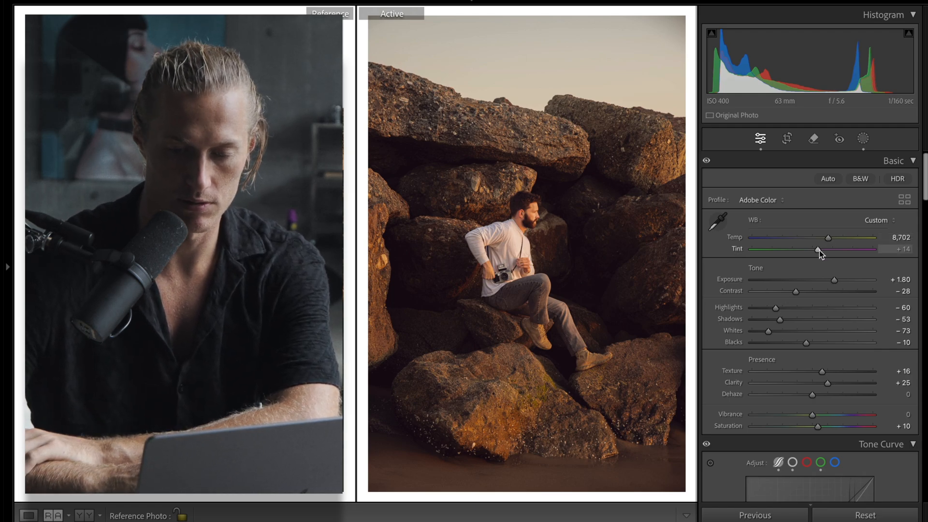
drag(818, 250, 814, 250)
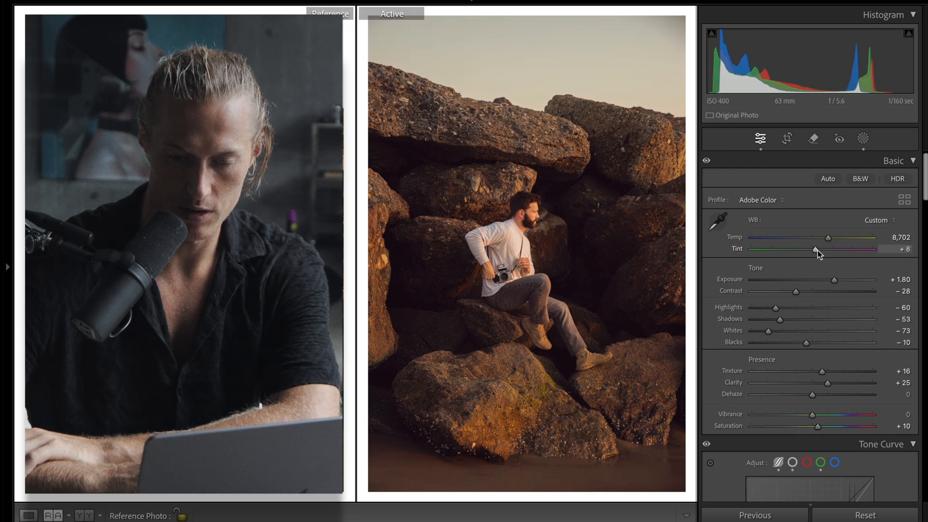
drag(816, 251, 817, 250)
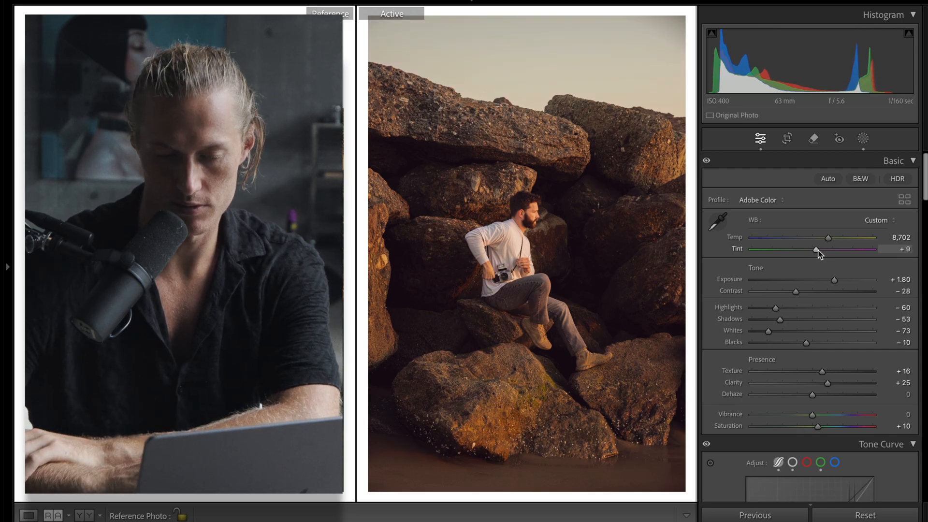
scroll(down, 3)
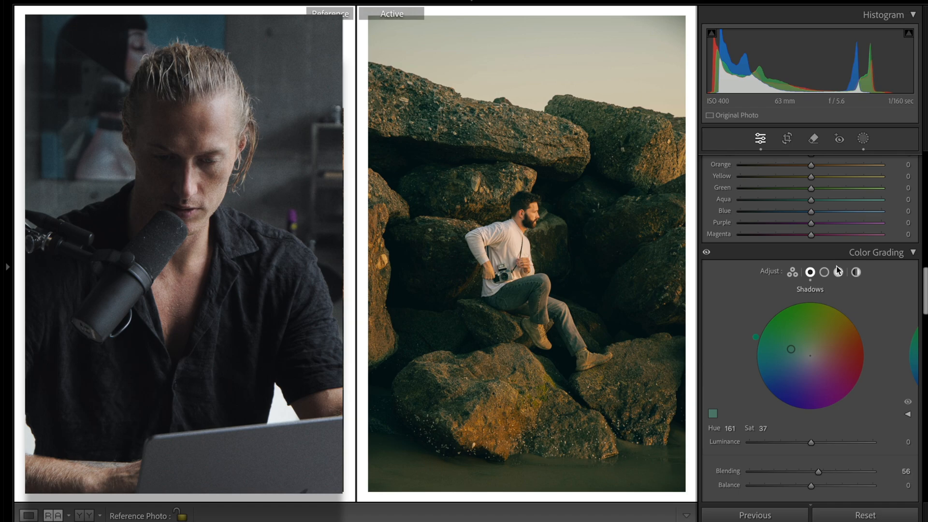
- Switch Color Grading to the Highlights wheel and adjust its saturation
click(838, 272)
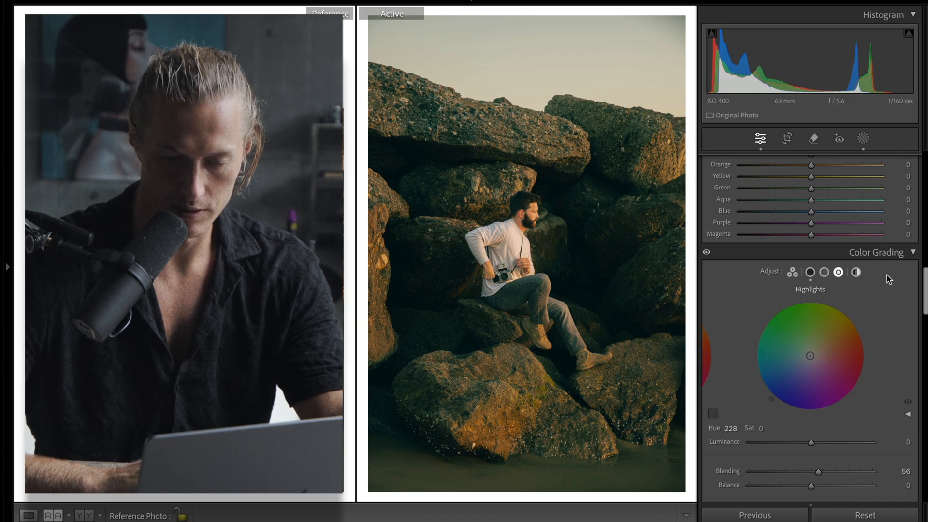
click(763, 428)
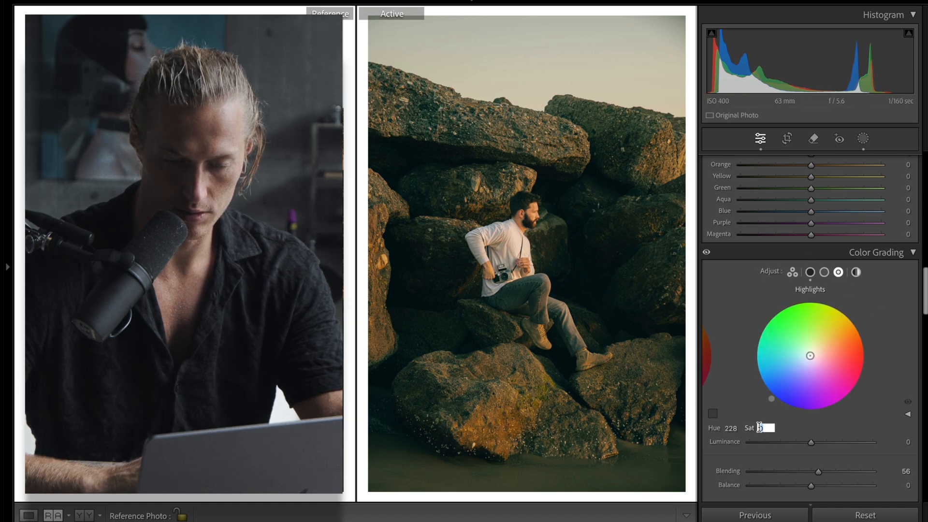
drag(810, 355, 799, 369)
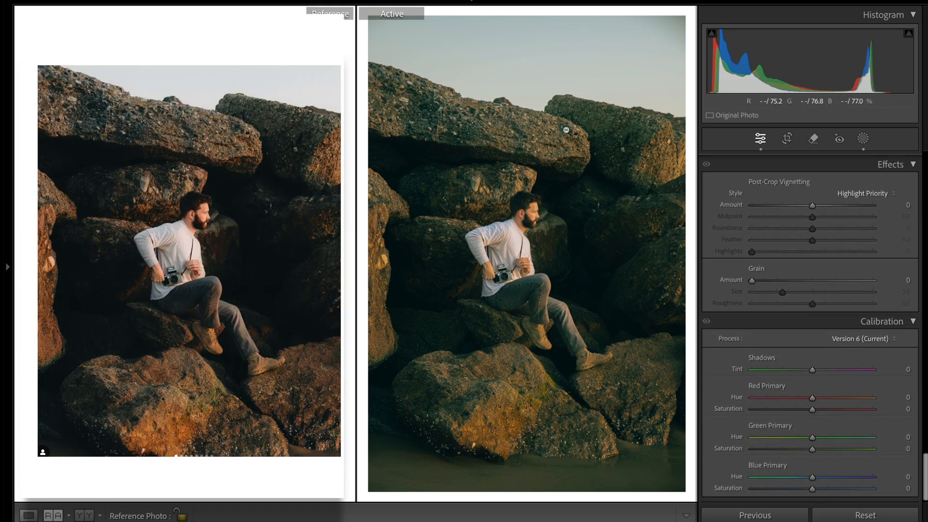
- Set the Calibration Shadows Tint to about +31 magenta
drag(812, 369, 823, 370)
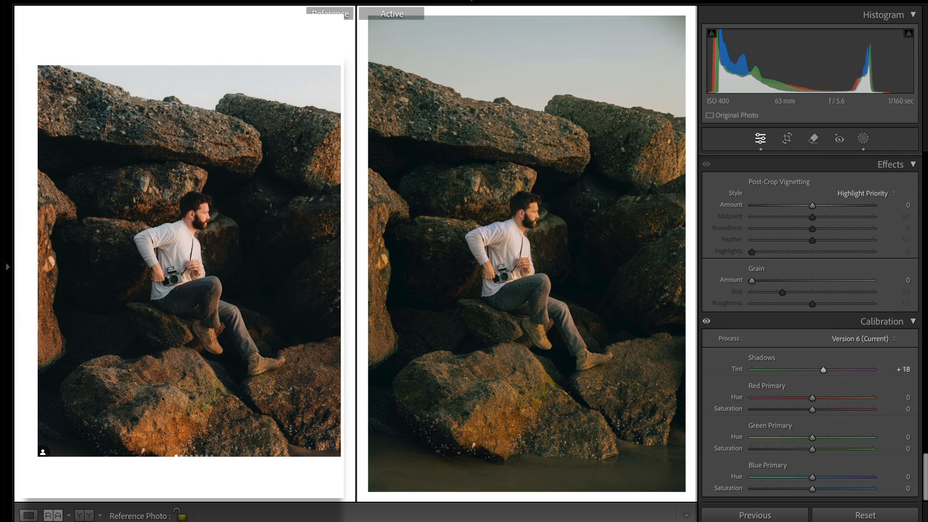
drag(822, 370, 828, 370)
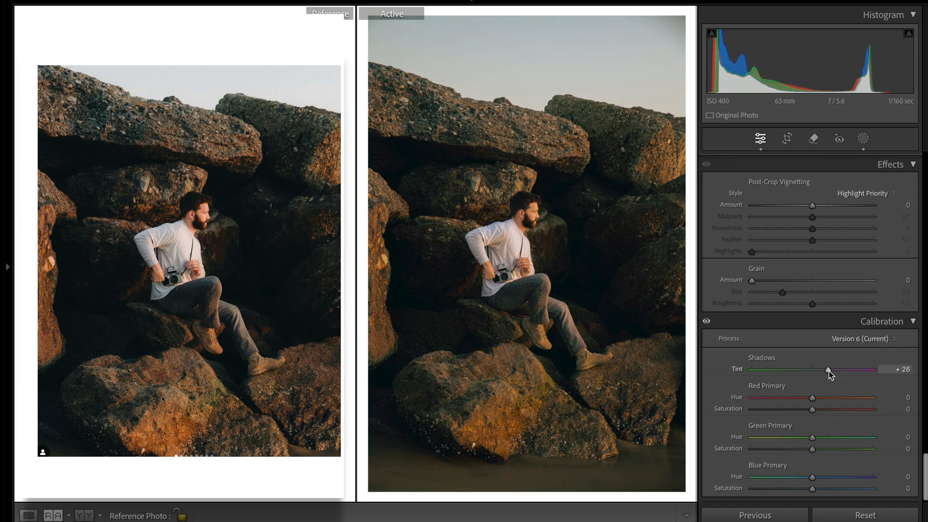
drag(828, 369, 856, 369)
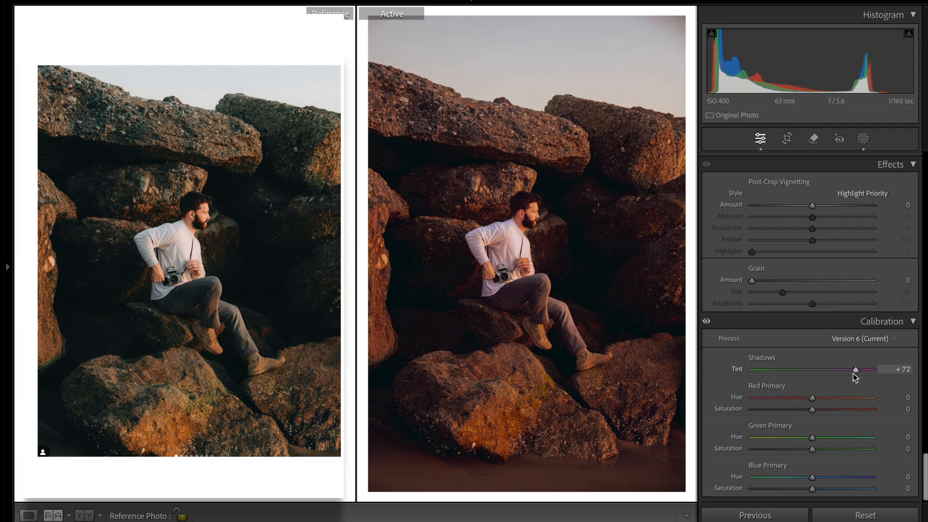
drag(855, 369, 813, 370)
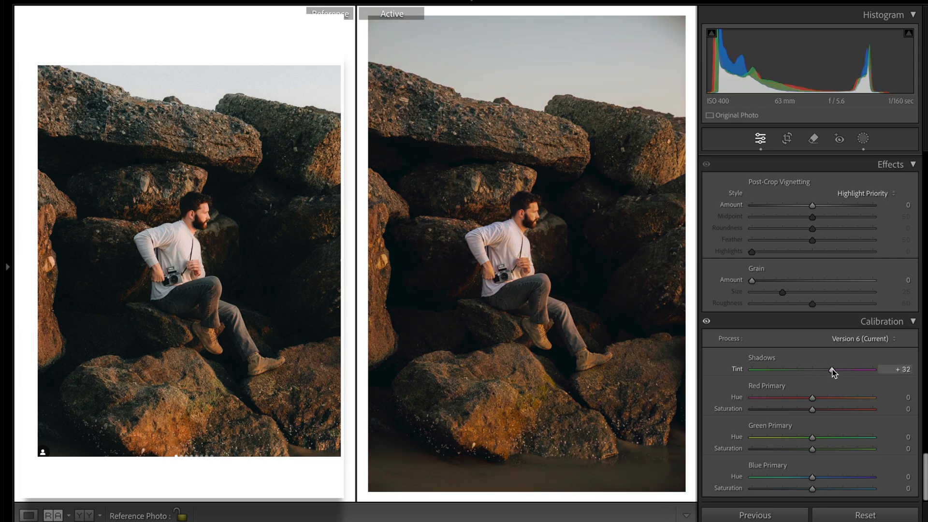
drag(836, 370, 829, 369)
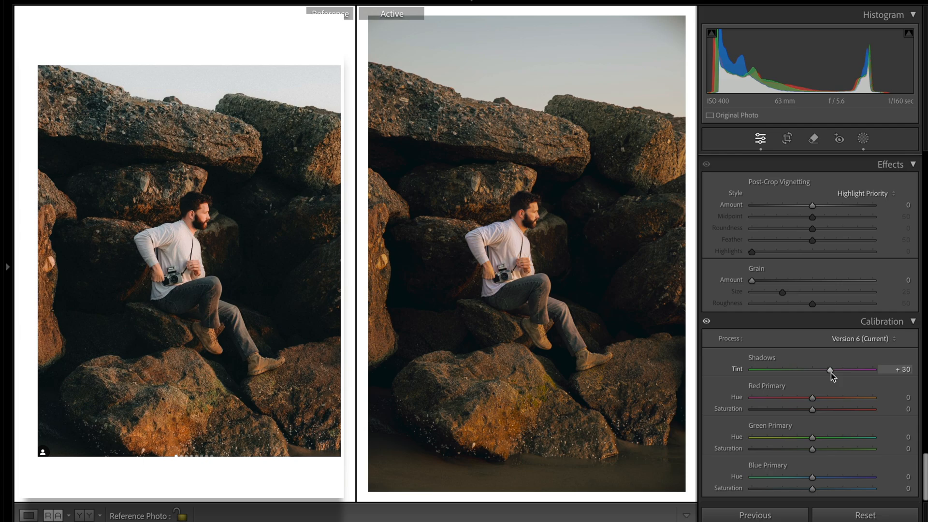
drag(828, 370, 830, 369)
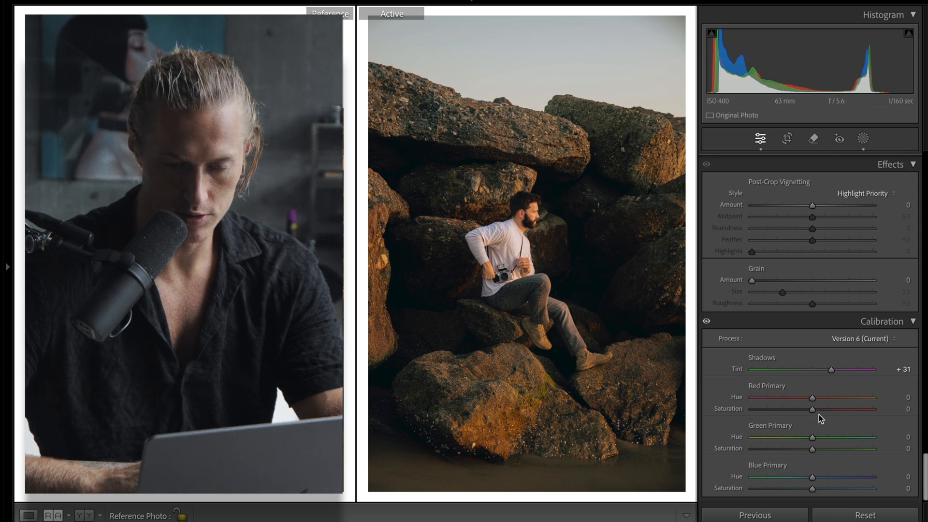
- Raise Red Primary saturation slightly and set Highlights to -61
drag(812, 409, 818, 409)
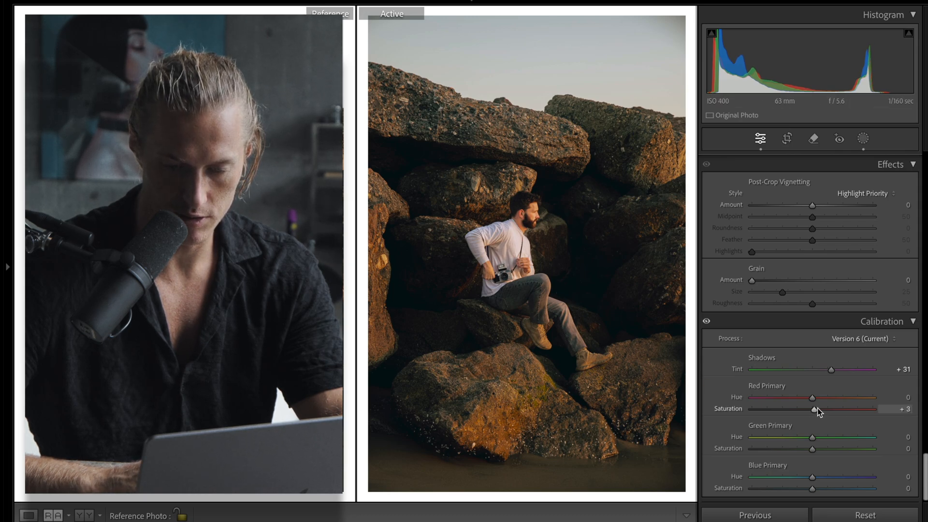
drag(815, 412, 822, 411)
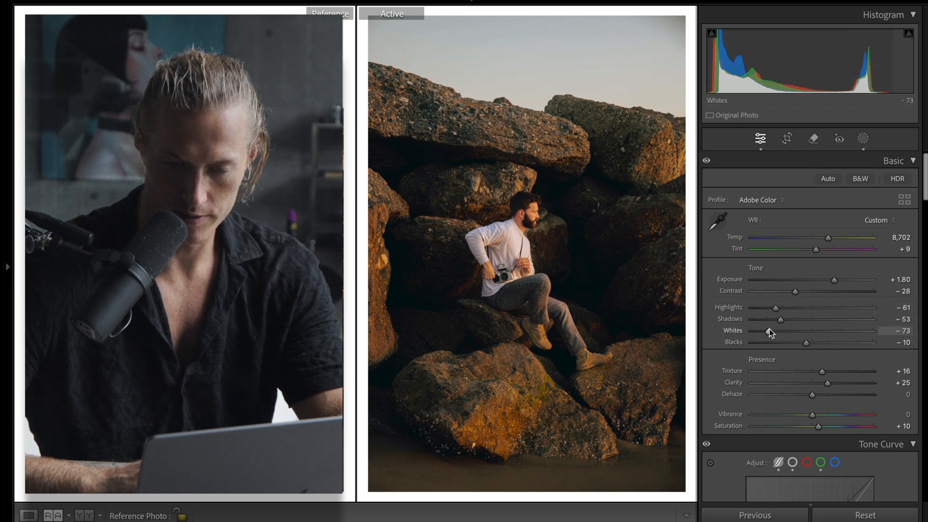
drag(770, 331, 782, 331)
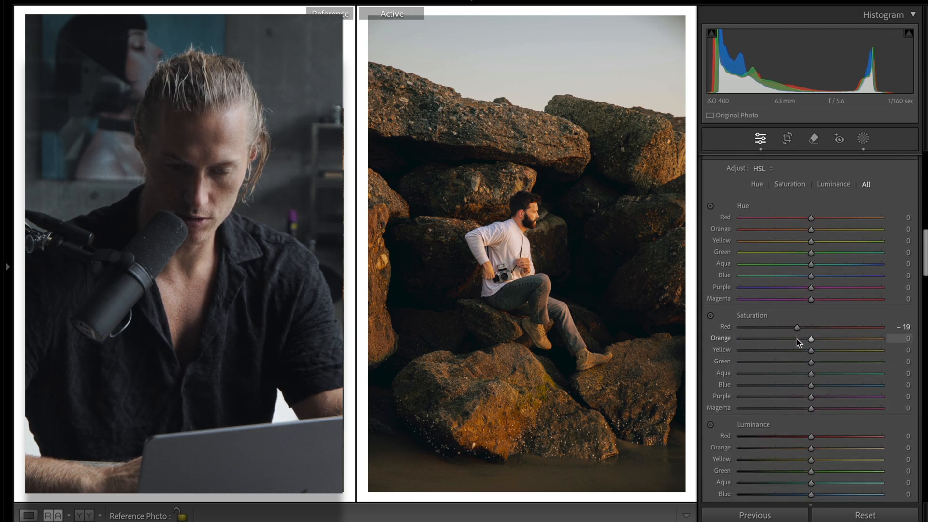
- Desaturate reds -12, oranges -16, greens through magentas -64; shift red hue +6
drag(810, 338, 797, 338)
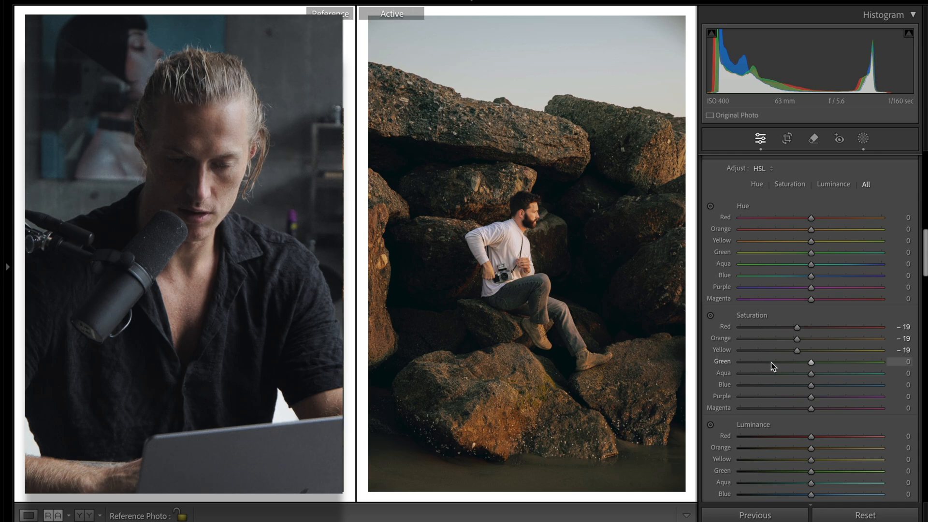
drag(810, 362, 765, 361)
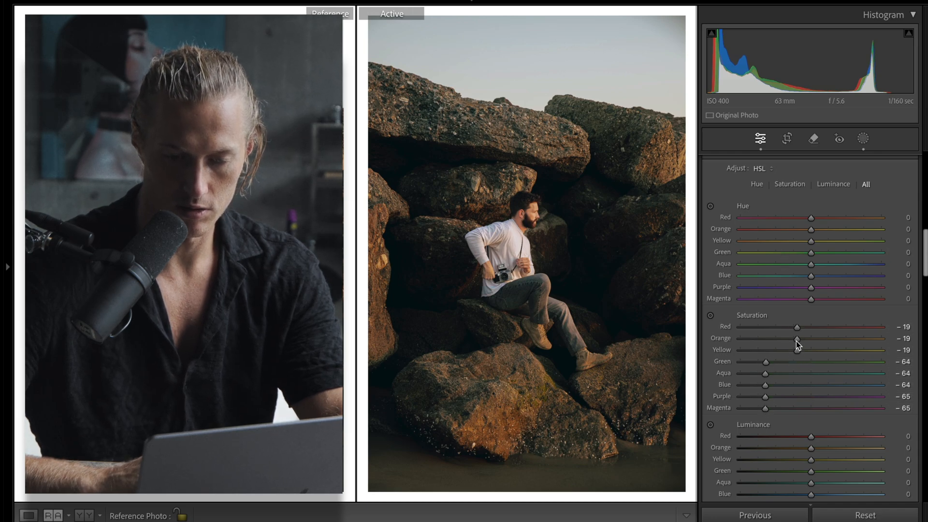
drag(796, 338, 803, 338)
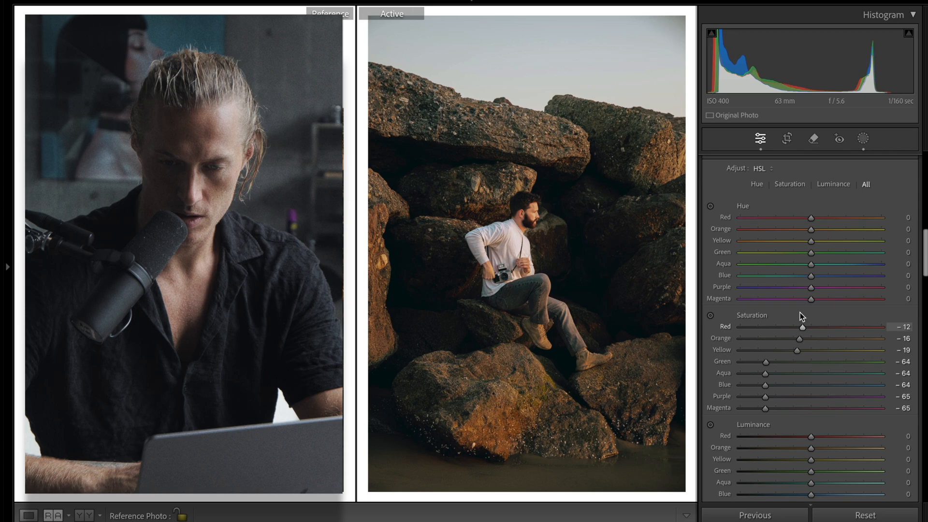
drag(812, 218, 828, 218)
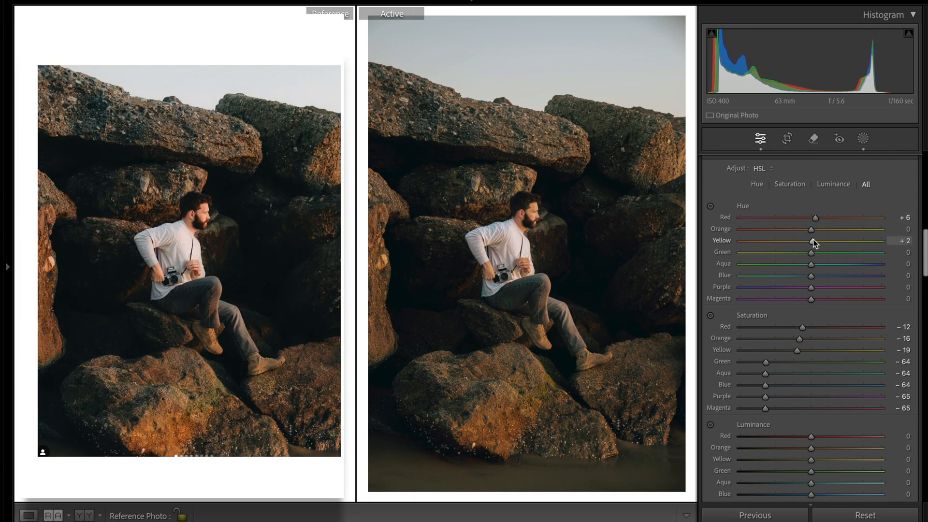
- Shift the Yellow hue to +10 and Green hue to +11
drag(811, 251, 882, 251)
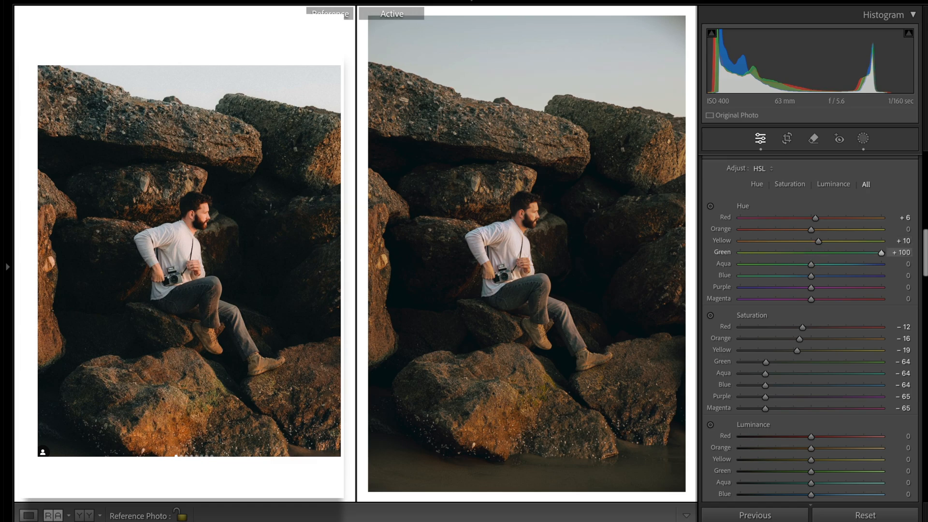
drag(882, 253, 739, 253)
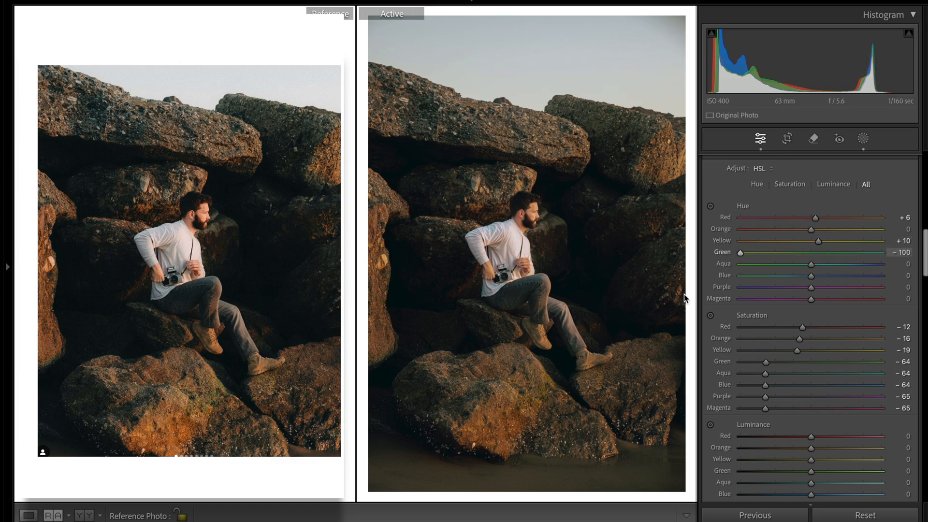
drag(739, 253, 796, 253)
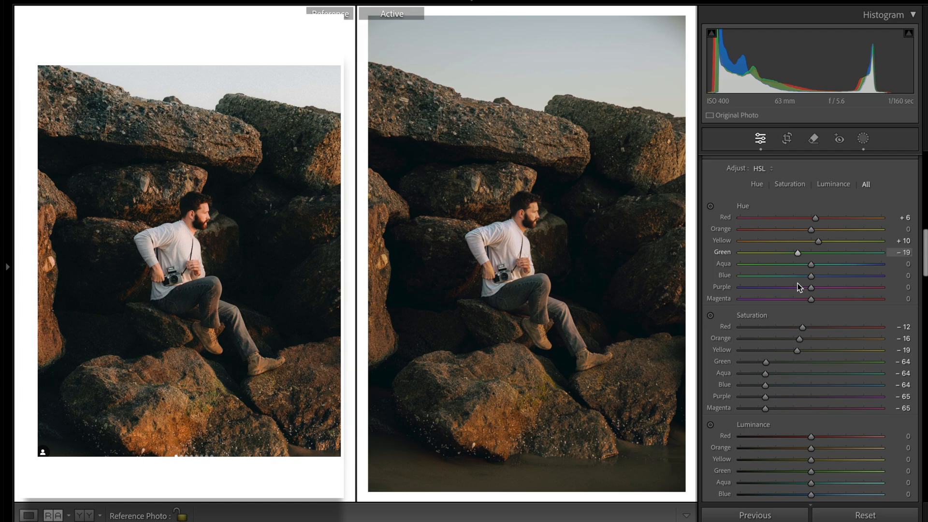
drag(797, 253, 820, 253)
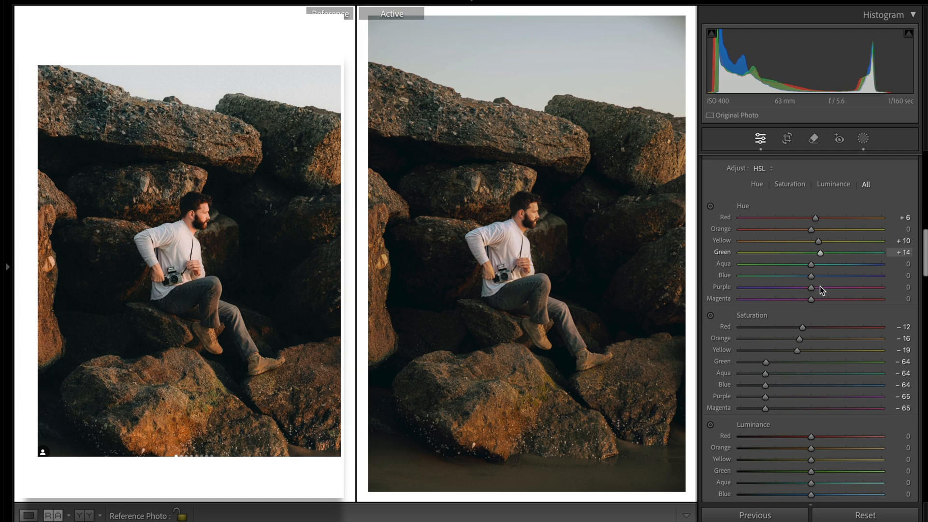
drag(820, 253, 811, 266)
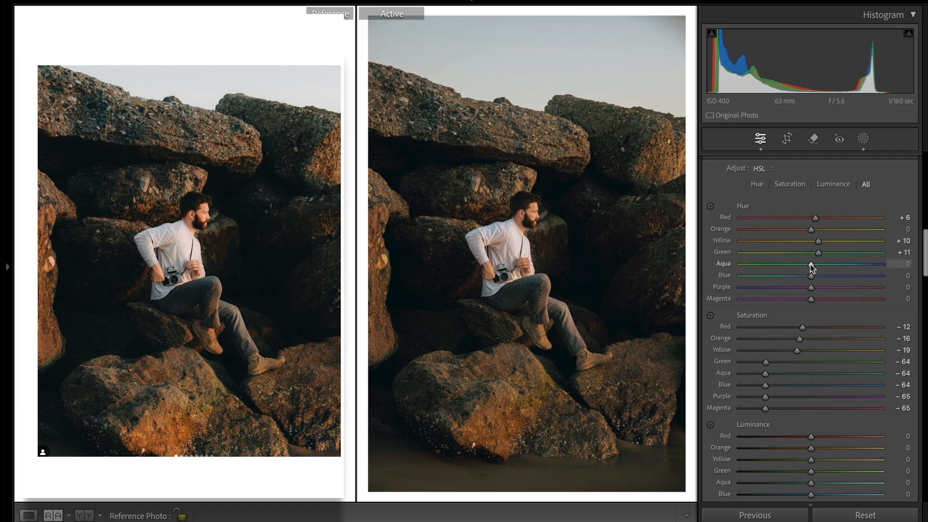
- Set hues Aqua -46, Blue -51, Purple -10 and Magenta +43
drag(812, 264, 899, 264)
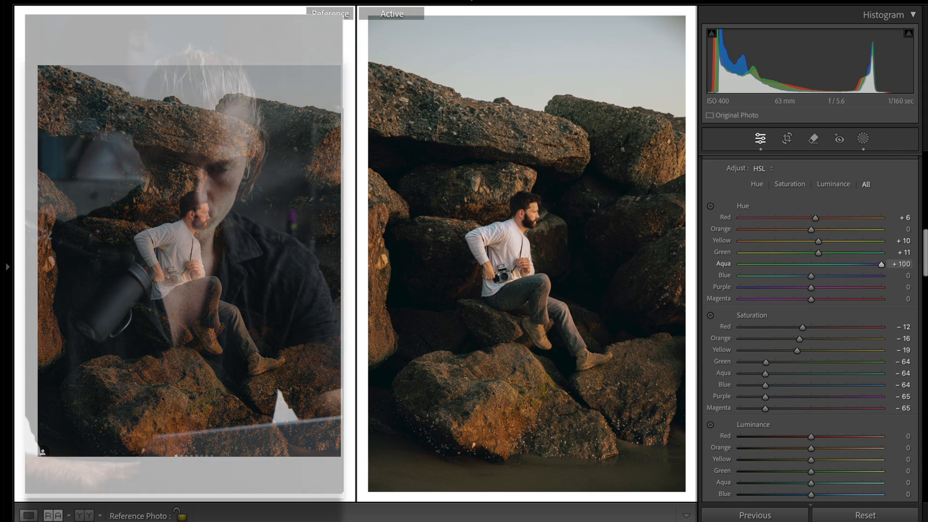
drag(881, 264, 810, 264)
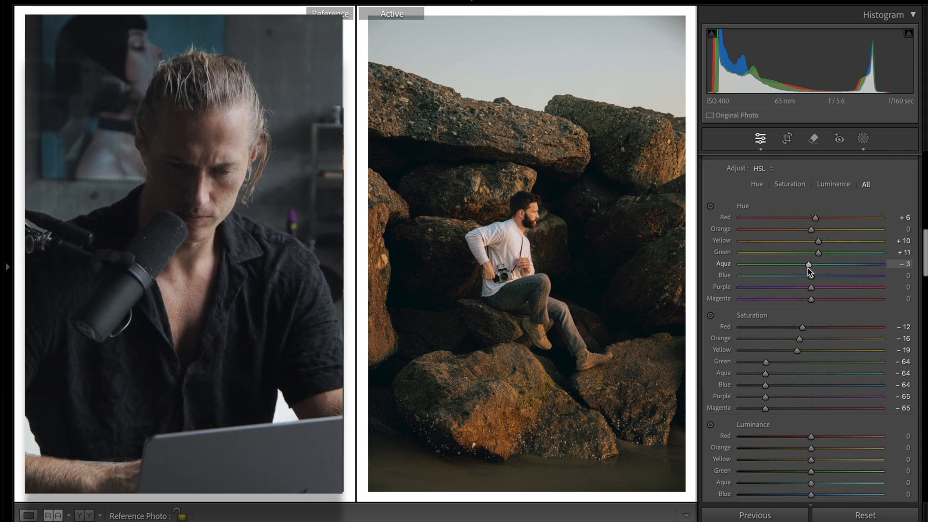
drag(811, 264, 783, 264)
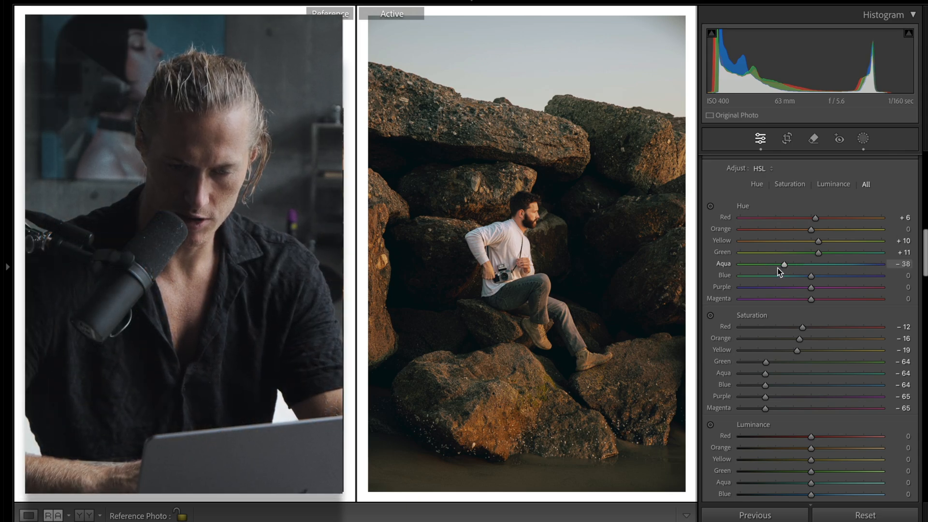
drag(784, 264, 776, 263)
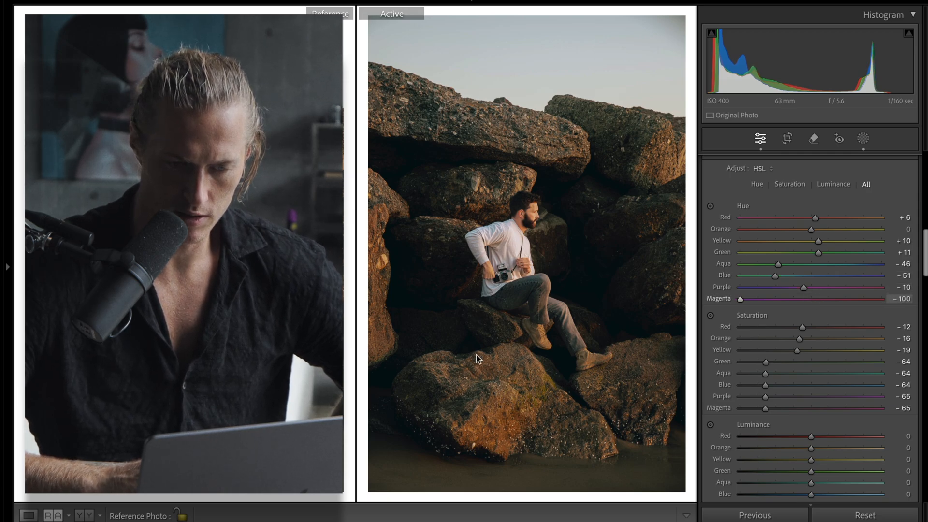
drag(739, 298, 869, 298)
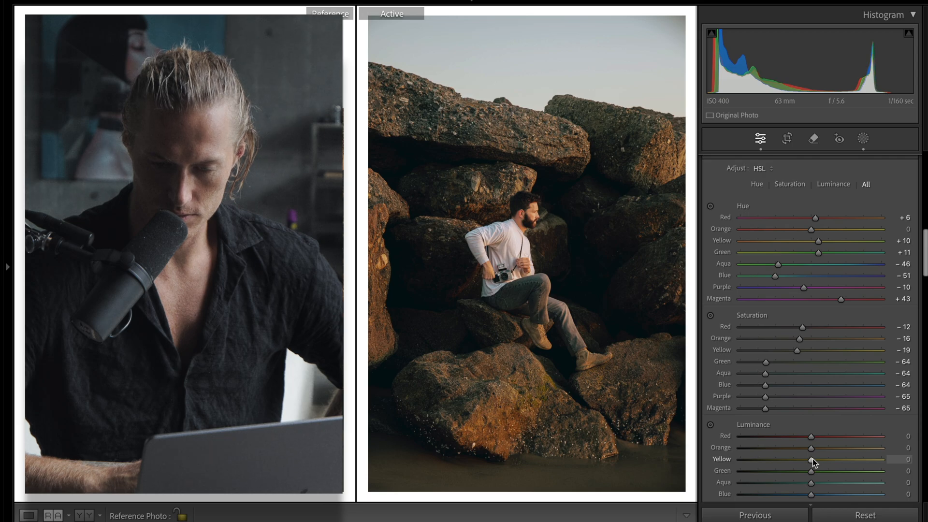
- Set Yellow luminance to +18 and Orange to +4, then test Green luminance
drag(811, 460, 879, 460)
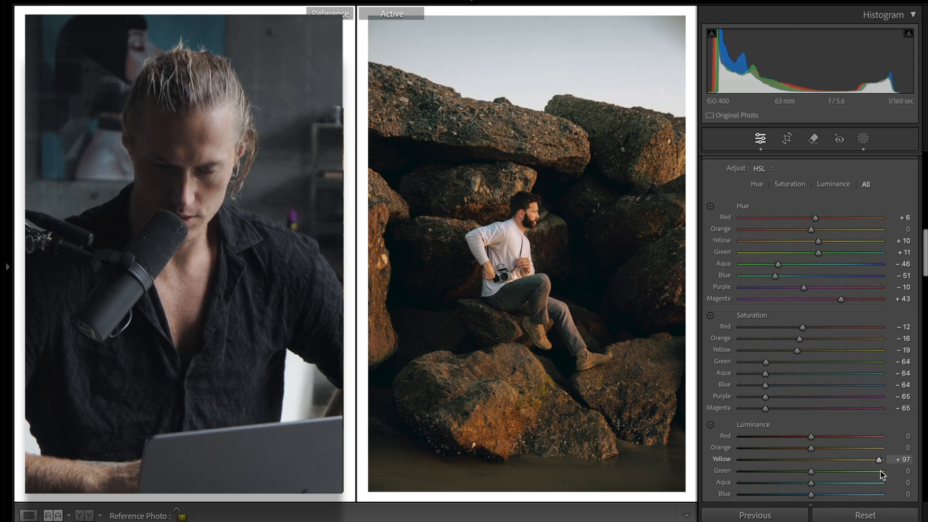
drag(879, 460, 820, 460)
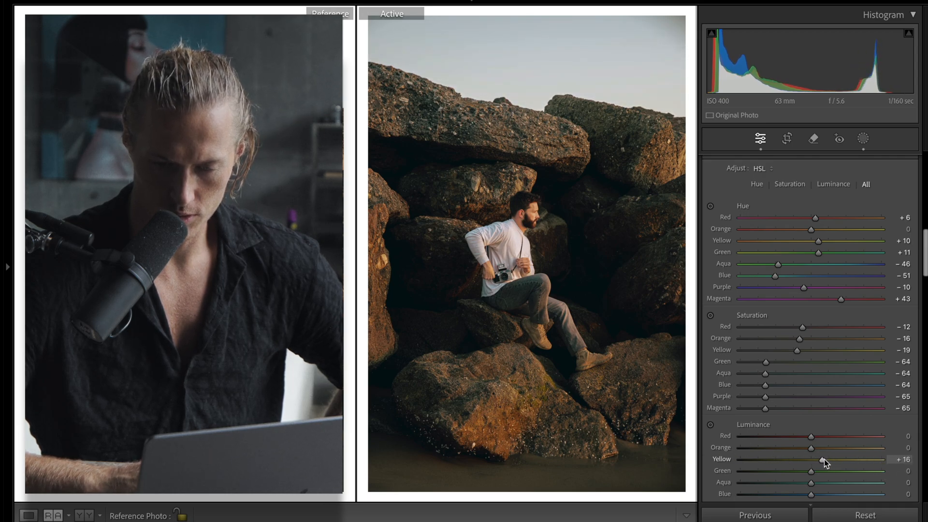
drag(828, 459, 832, 450)
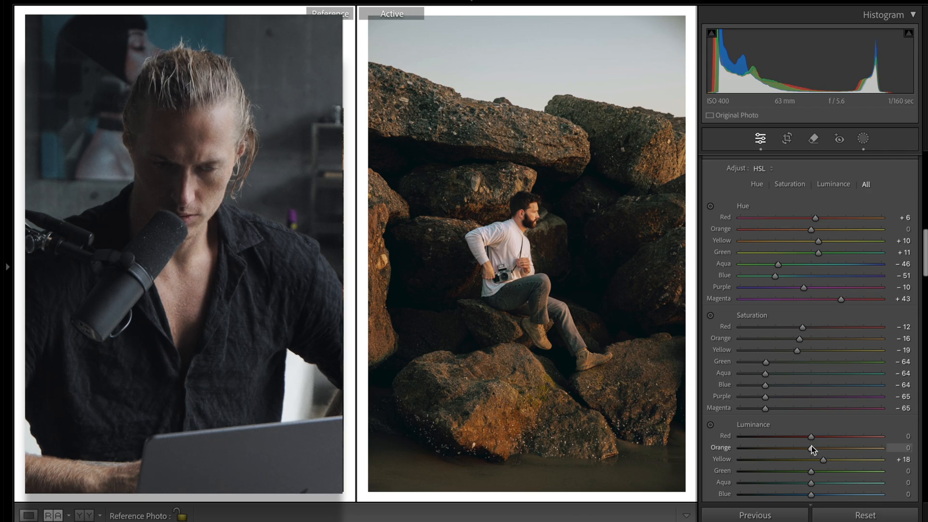
drag(811, 436, 823, 436)
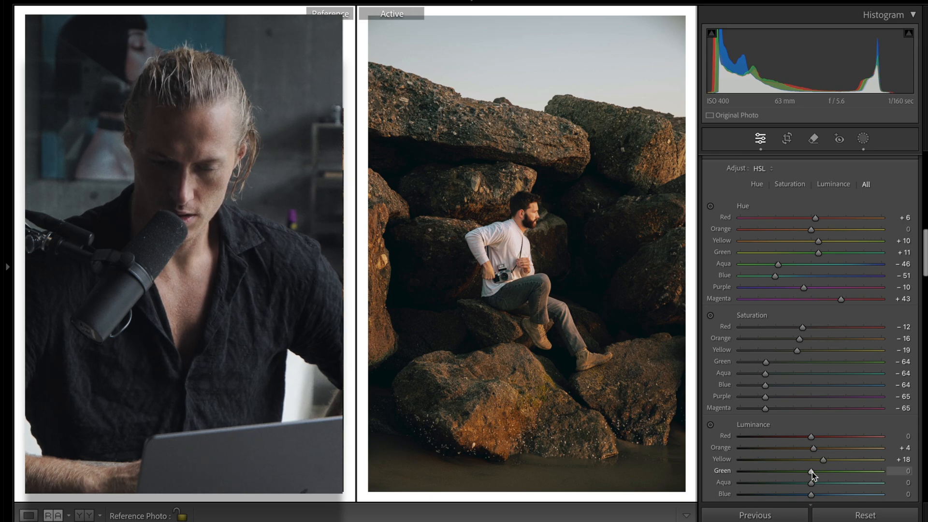
drag(811, 483, 886, 483)
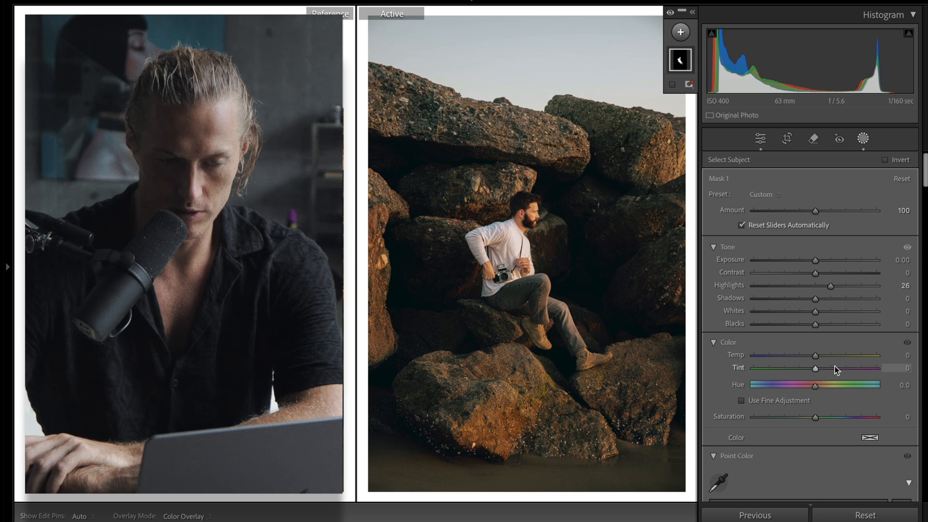
- On the Select Subject mask, cool Temp to -4 and lift Highlights to 39
drag(816, 357, 781, 357)
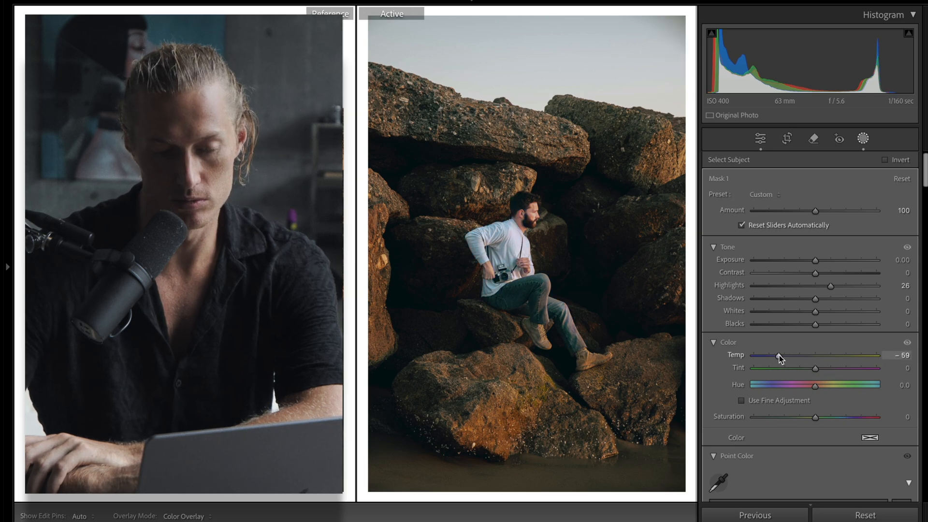
drag(775, 359, 812, 359)
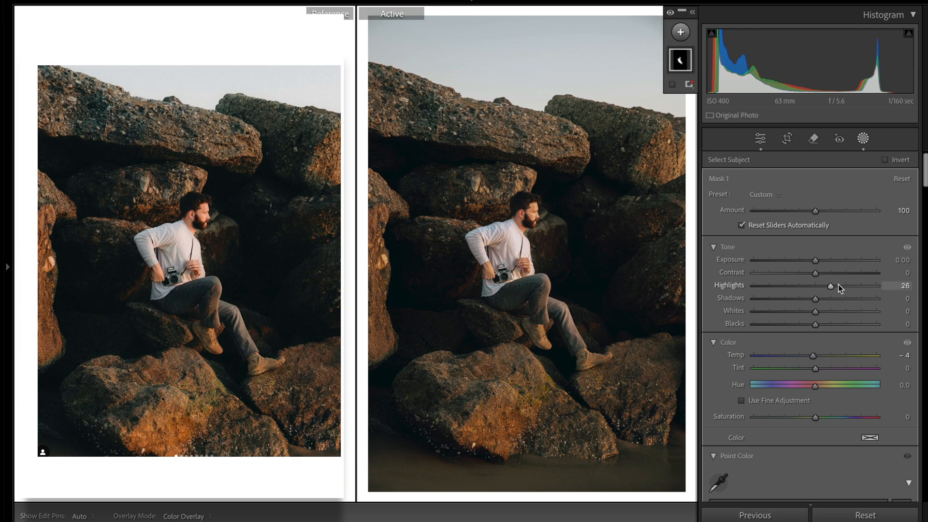
drag(830, 285, 840, 285)
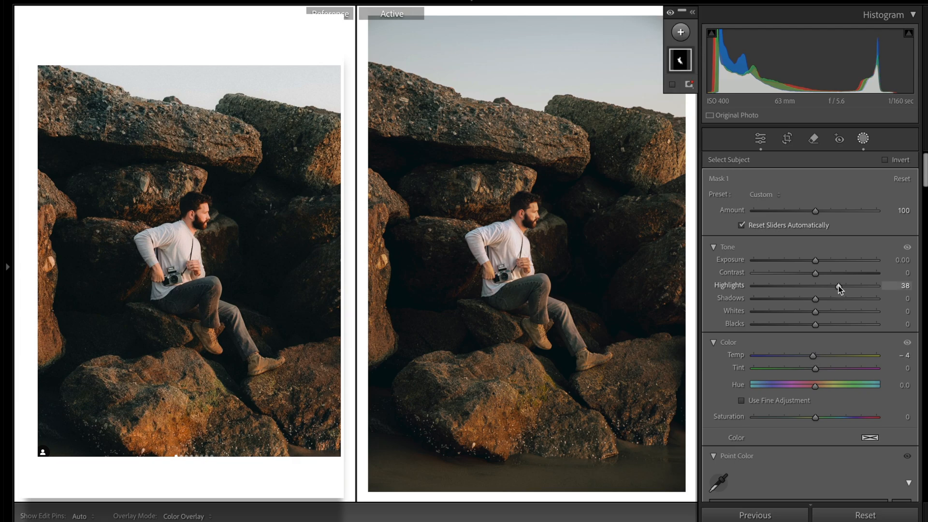
drag(836, 284, 839, 284)
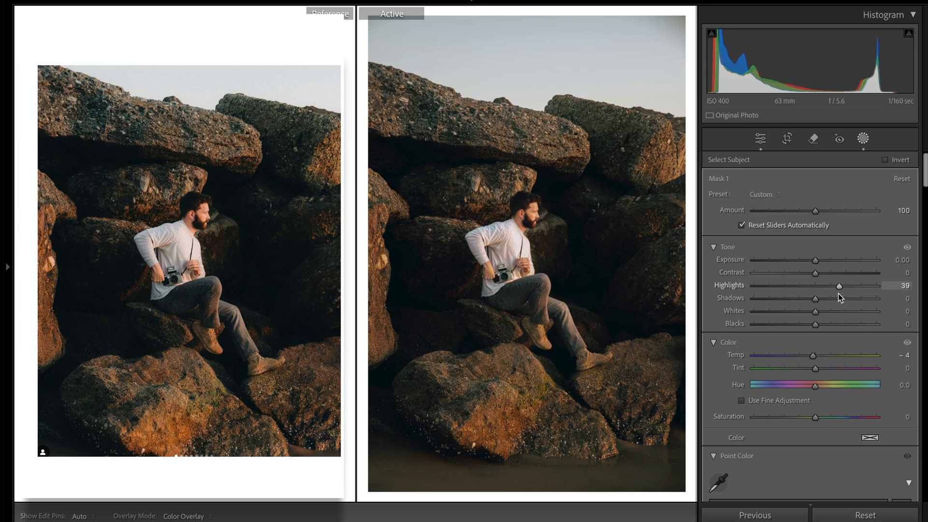
drag(838, 285, 823, 285)
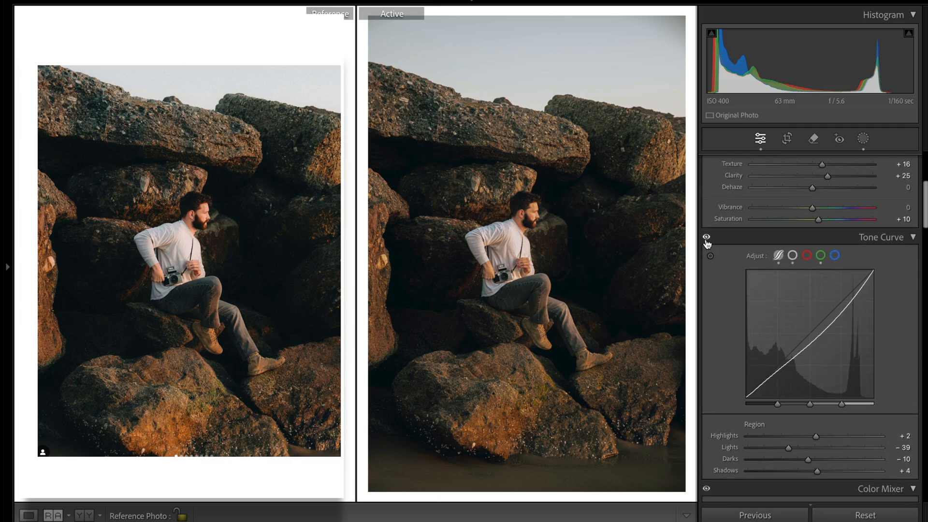
- Toggle the Tone Curve effect off and on to compare, then try the point-curve reset menu
click(706, 240)
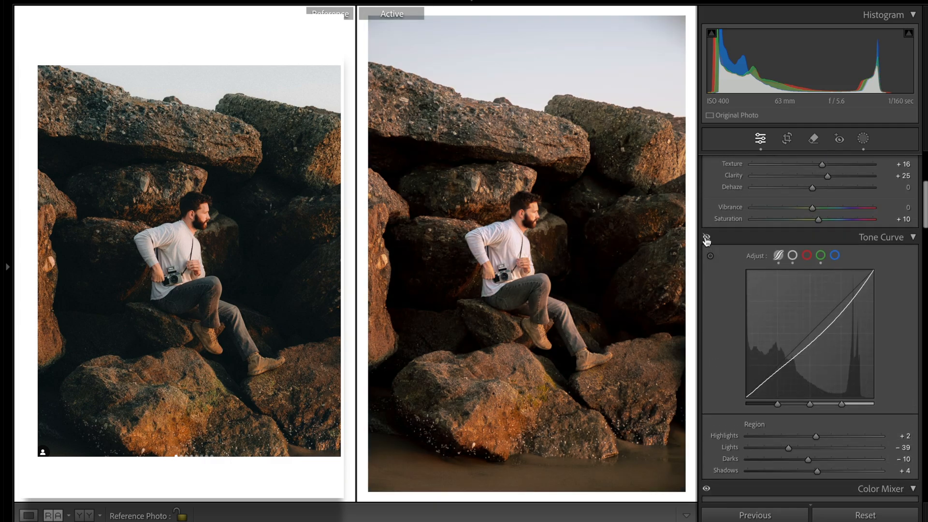
click(706, 240)
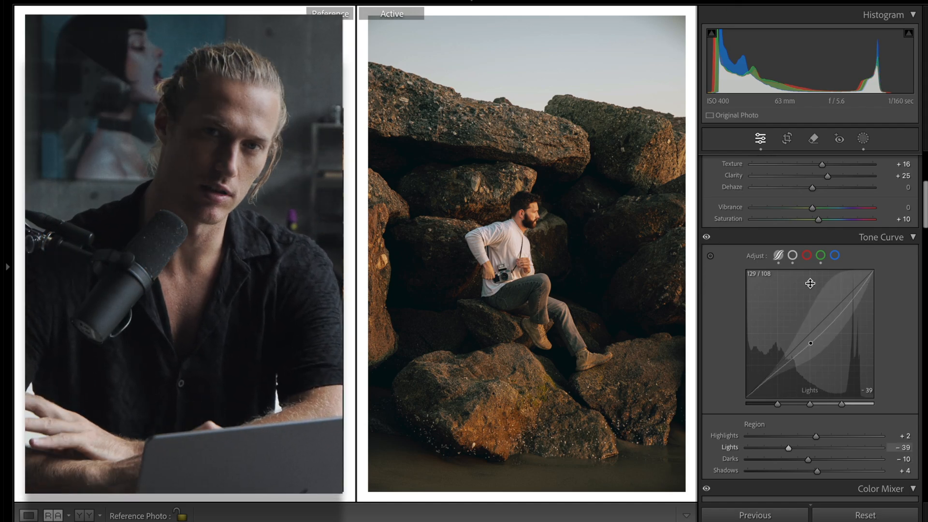
right_click(810, 284)
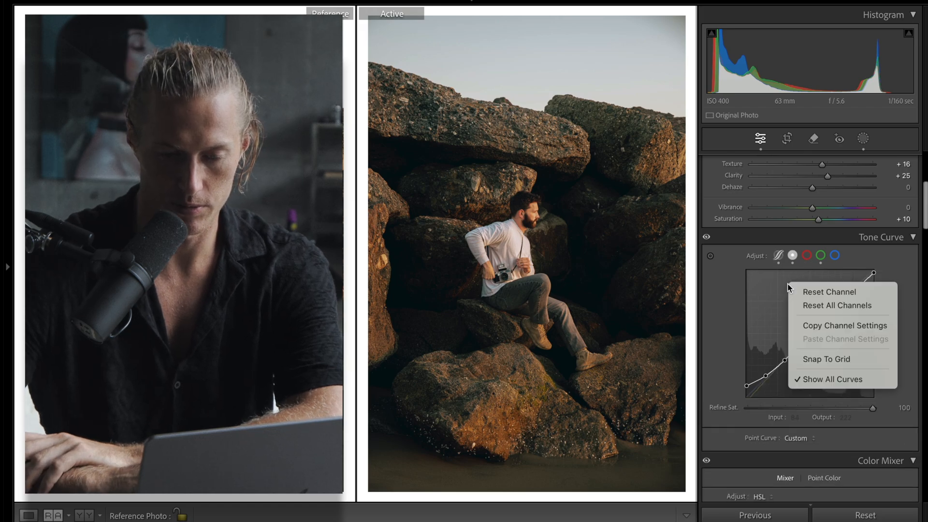
click(829, 291)
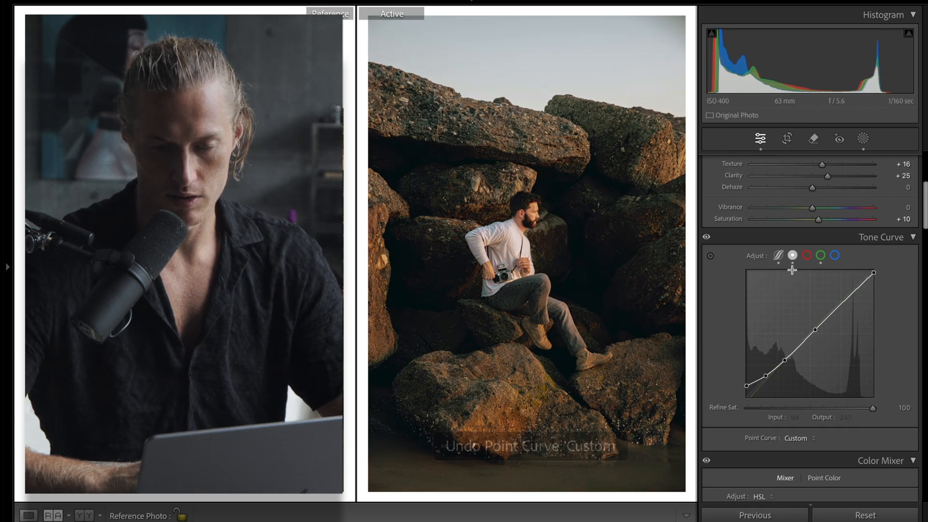
- Dismiss the curve-region reset menu and switch the tone curve to the green channel
right_click(828, 328)
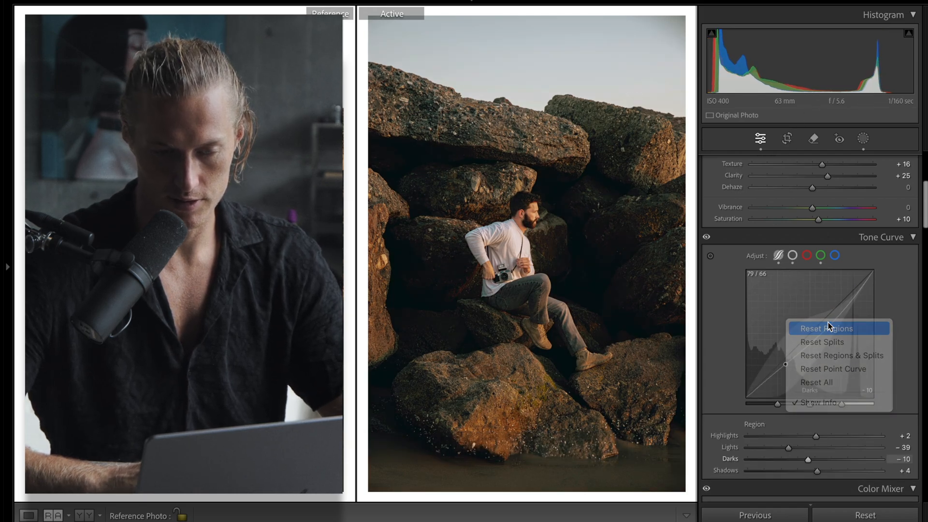
click(826, 329)
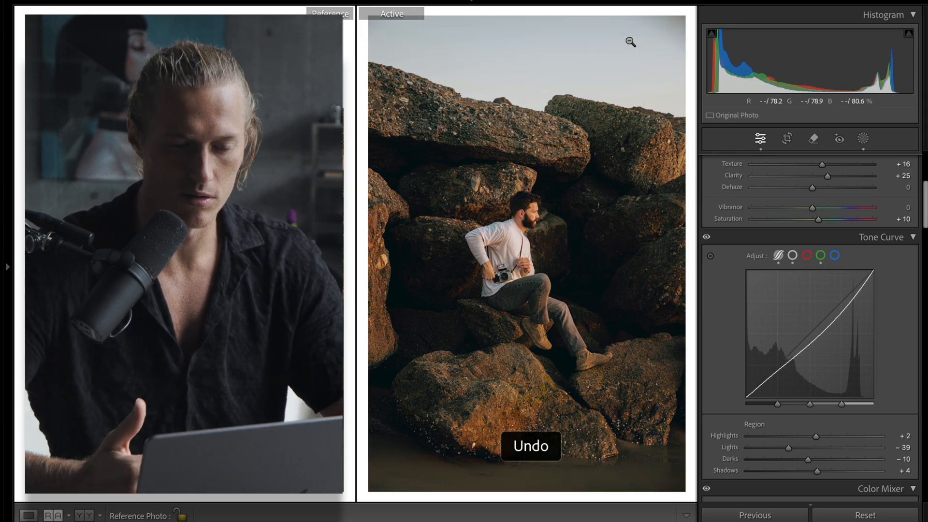
click(821, 255)
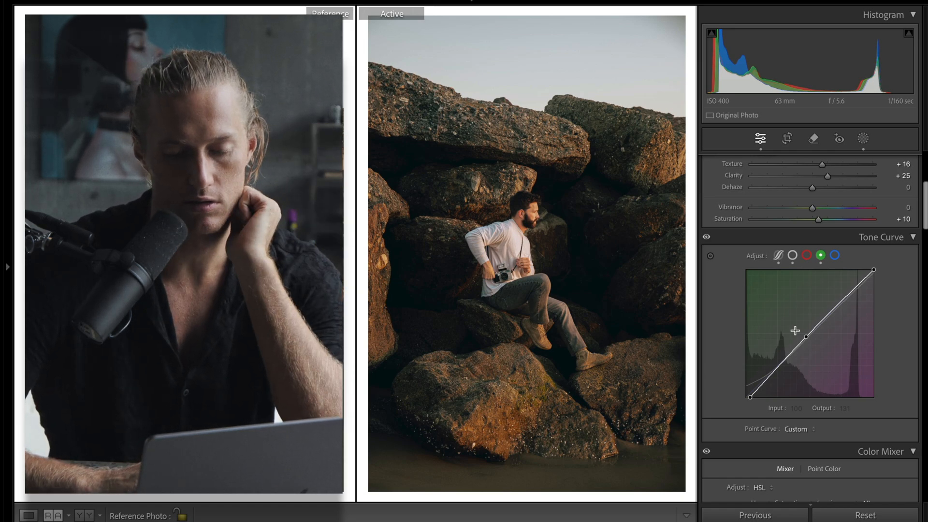
- Lift the green curve's darkest point, return its output to zero, then undo
drag(797, 331, 744, 397)
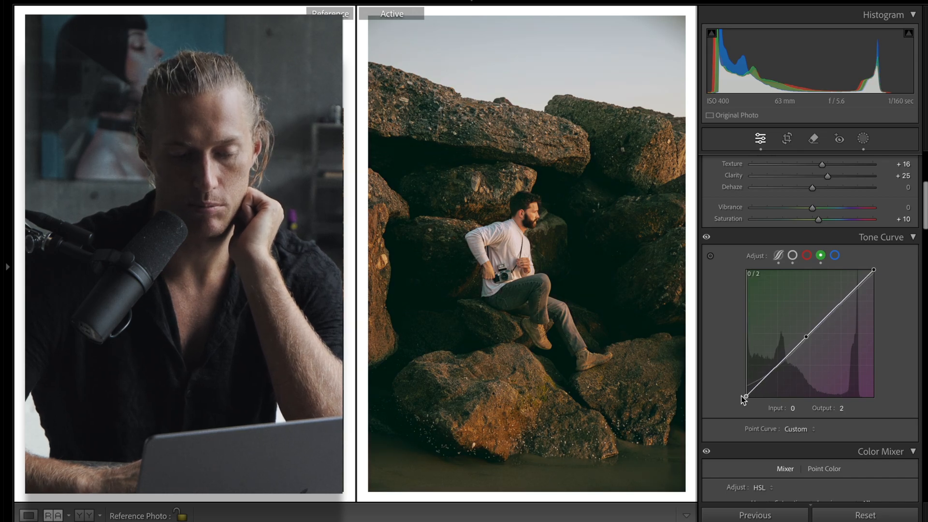
drag(746, 394, 745, 398)
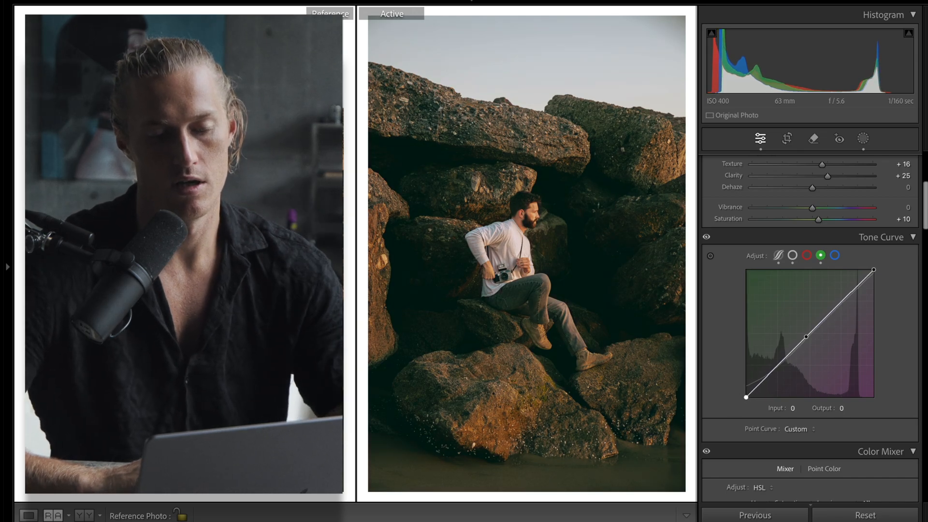
key(ctrl+z)
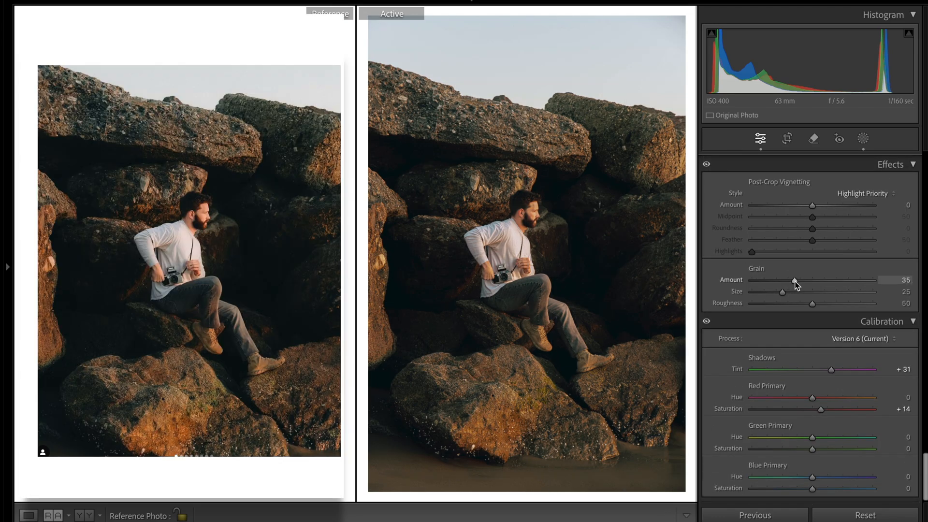
- Drag the Grain sliders to size 15 and roughness 72
drag(812, 303, 841, 303)
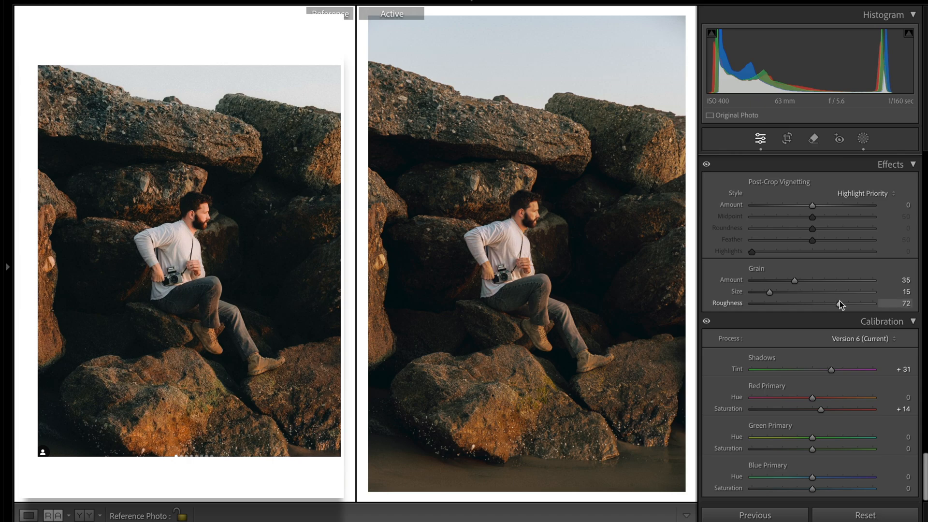
drag(837, 303, 813, 303)
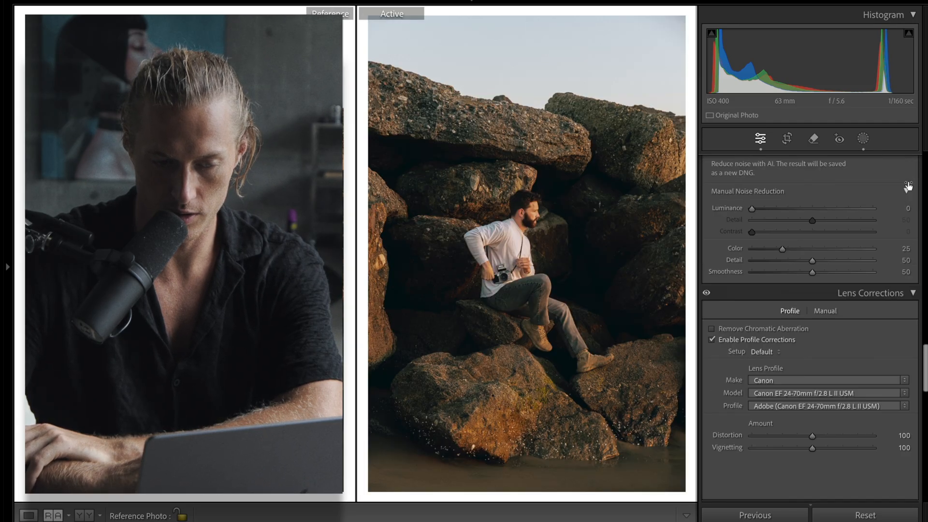
- Bring the Basic panel into view and fine-tune the Blacks slider
click(761, 139)
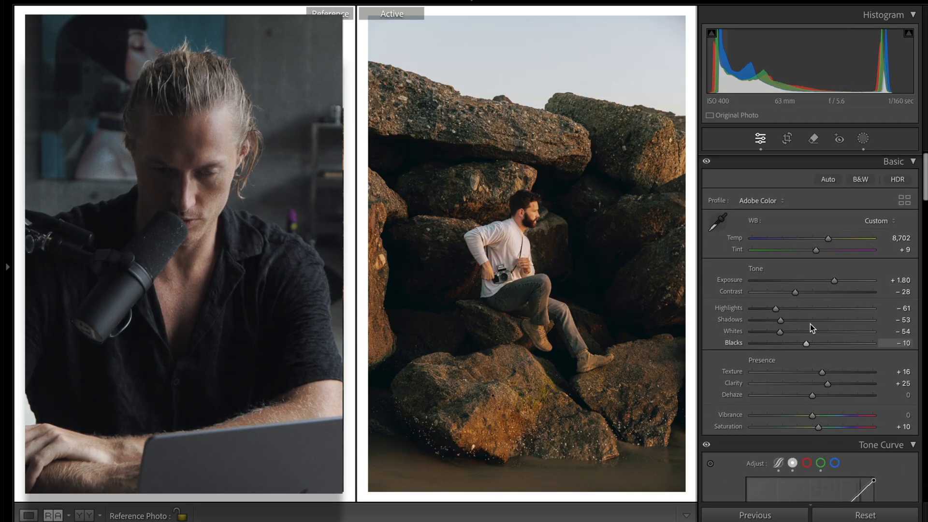
drag(780, 319, 788, 319)
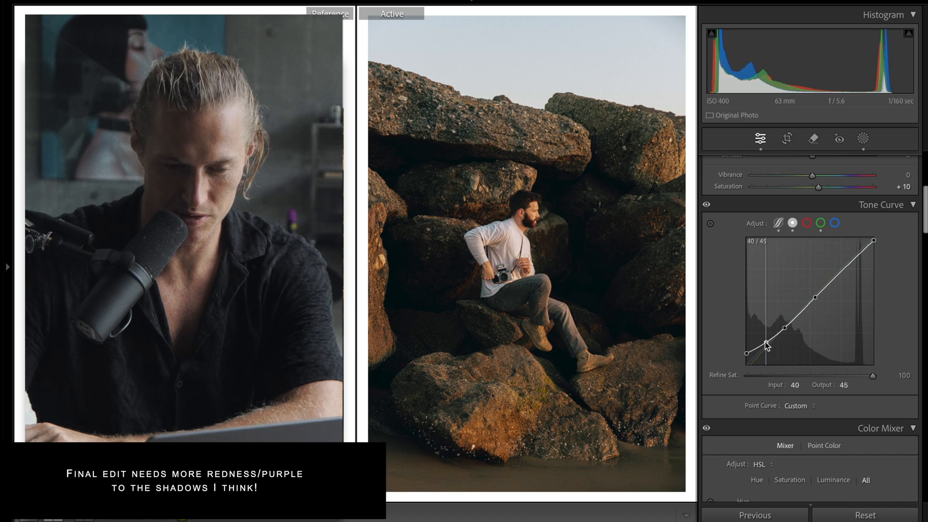
- Nudge the lower and mid-shadow points of the RGB point curve upward
drag(765, 343, 783, 332)
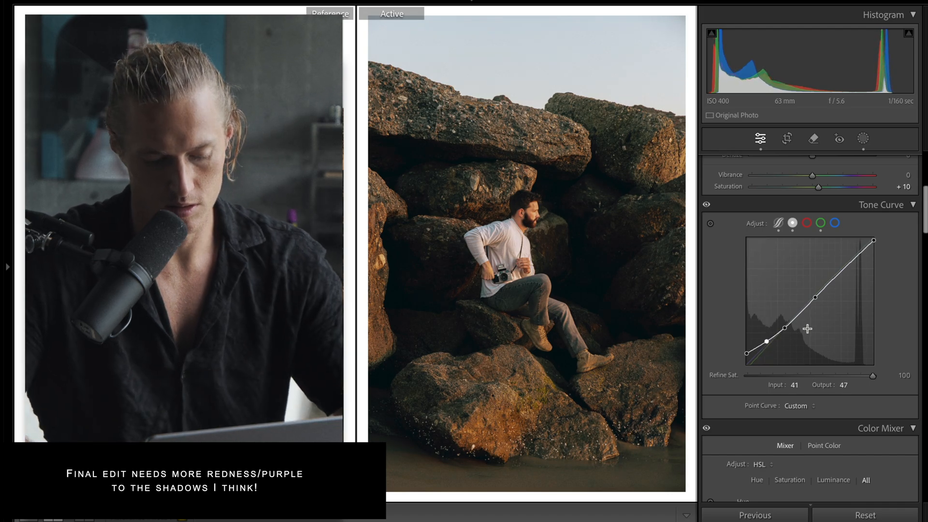
drag(766, 341, 808, 328)
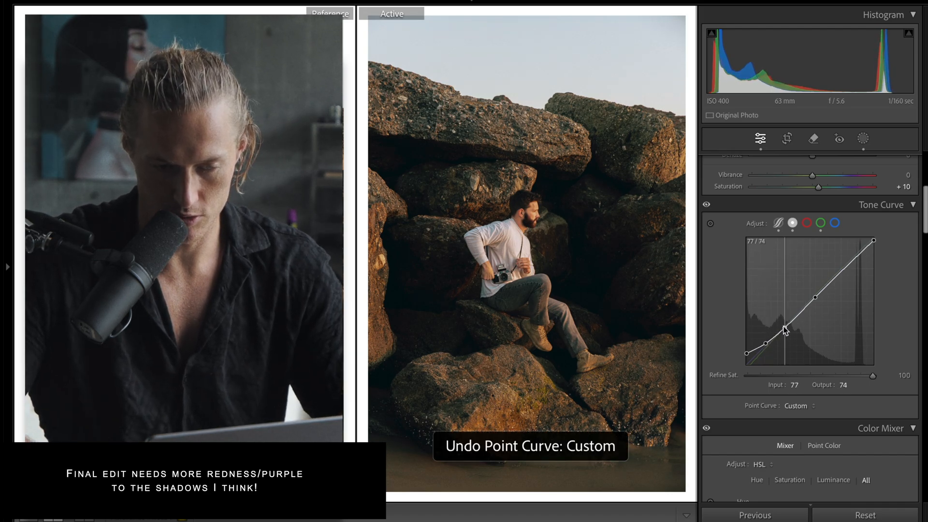